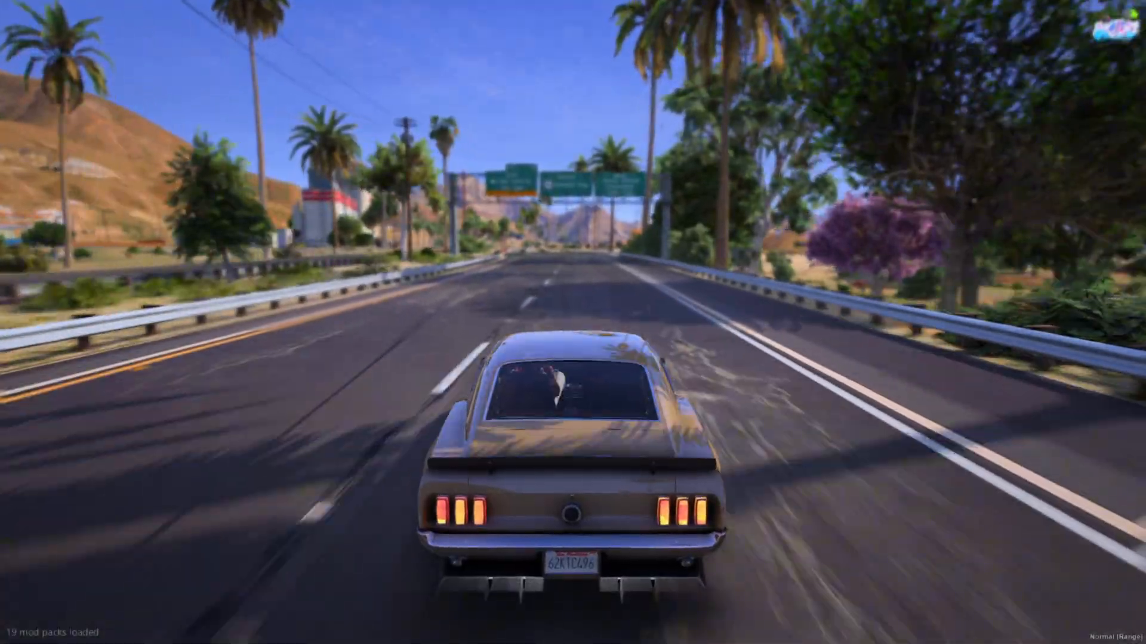
- Move forward in-game, then view the BMW night preset screenshot full size and close it
key(w)
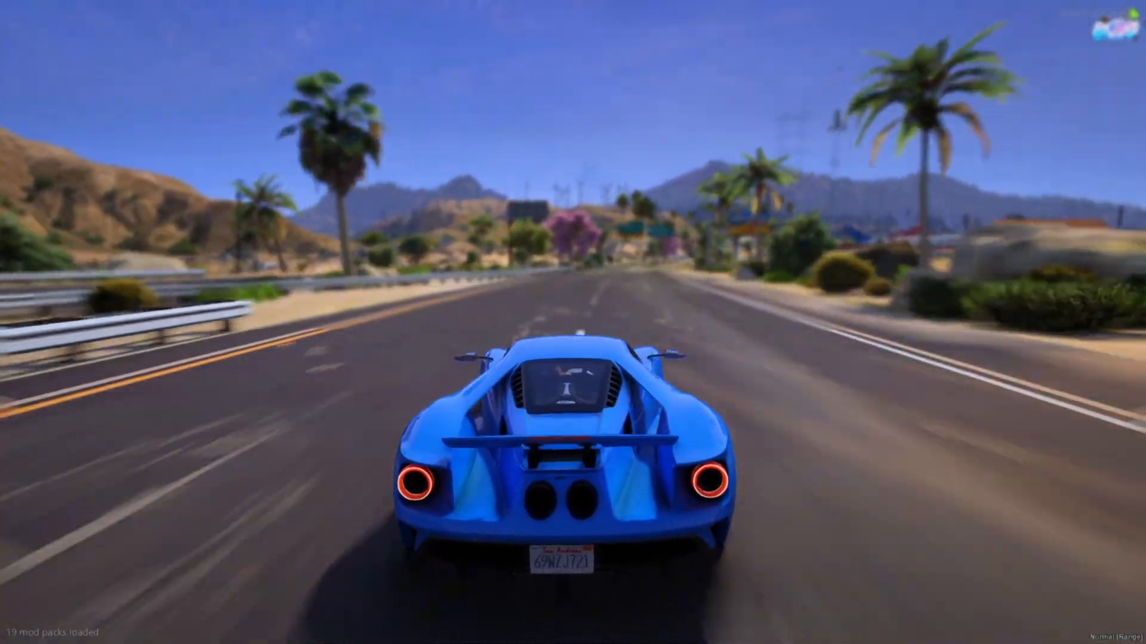
key(w)
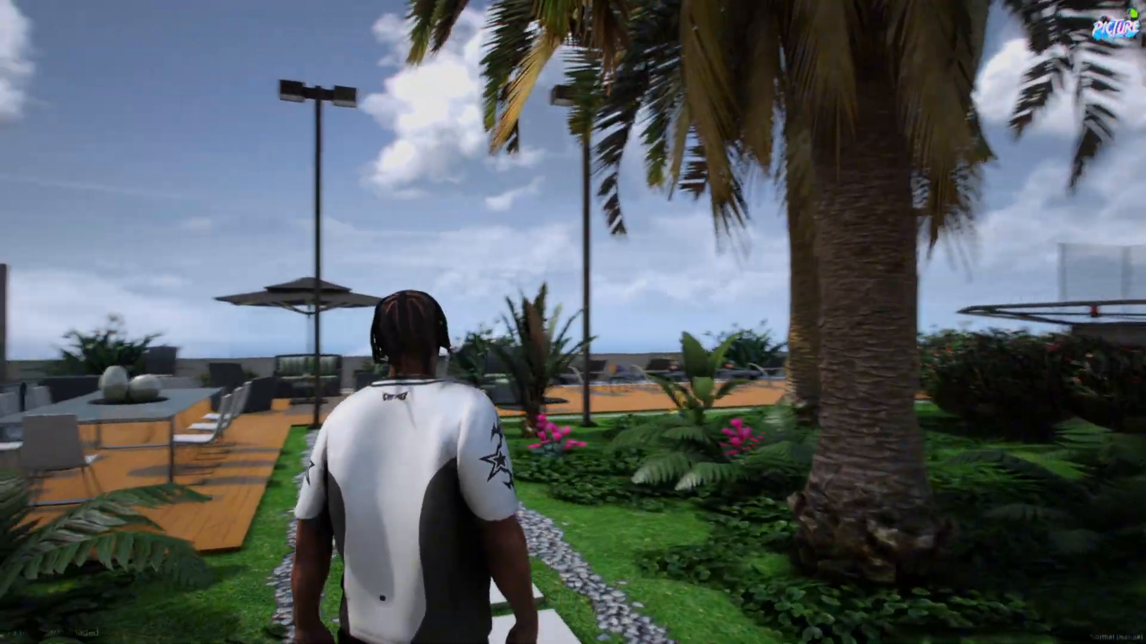
key(w)
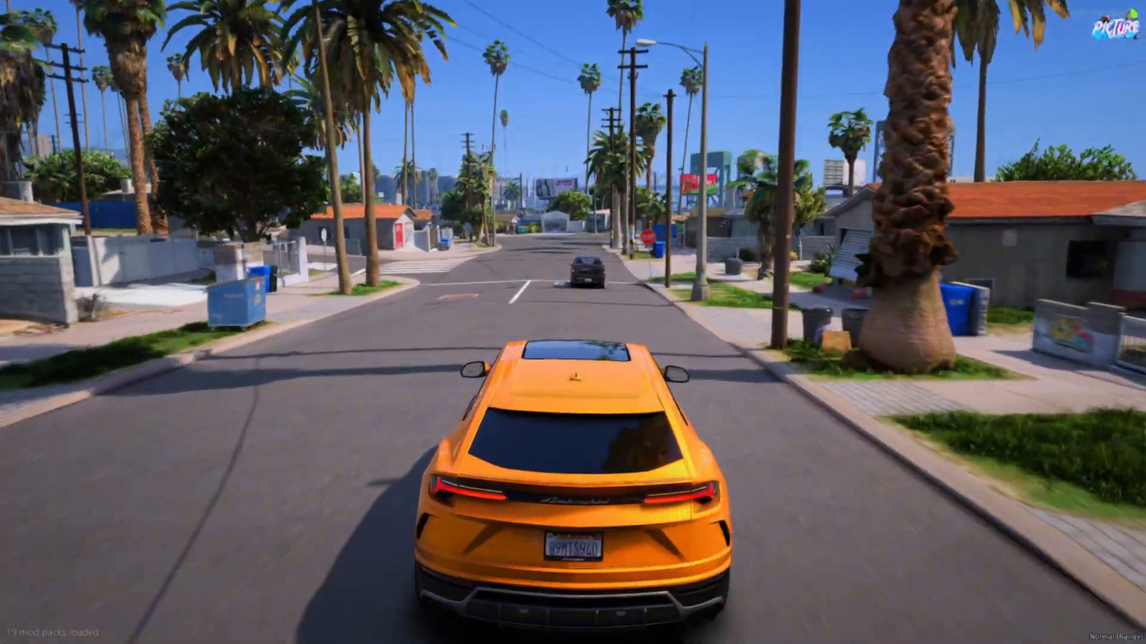
key(w)
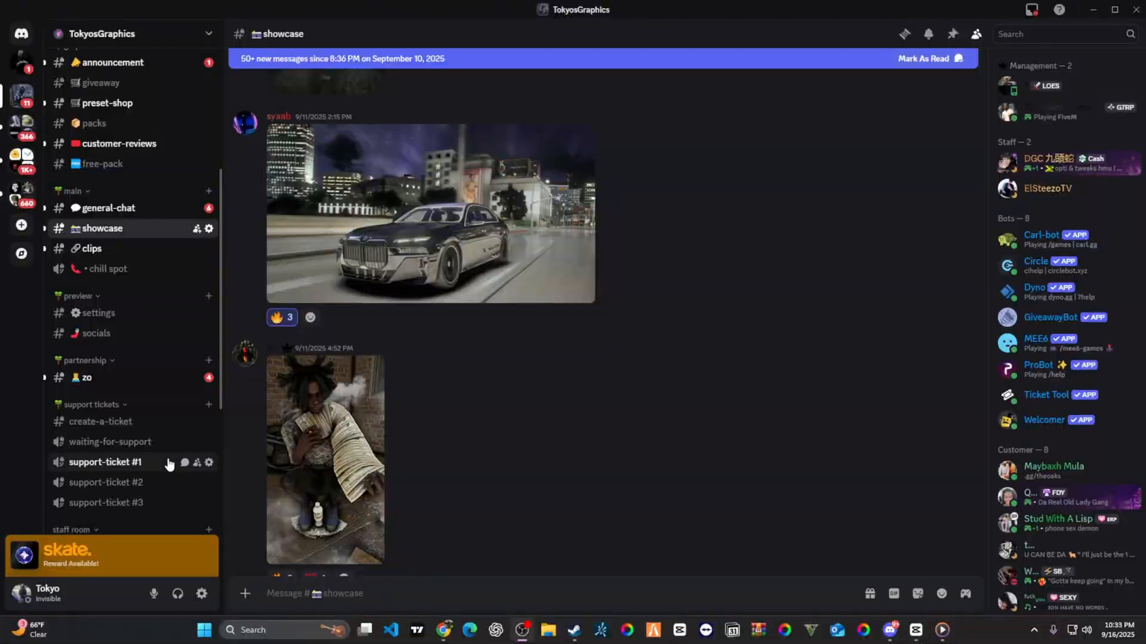
click(431, 212)
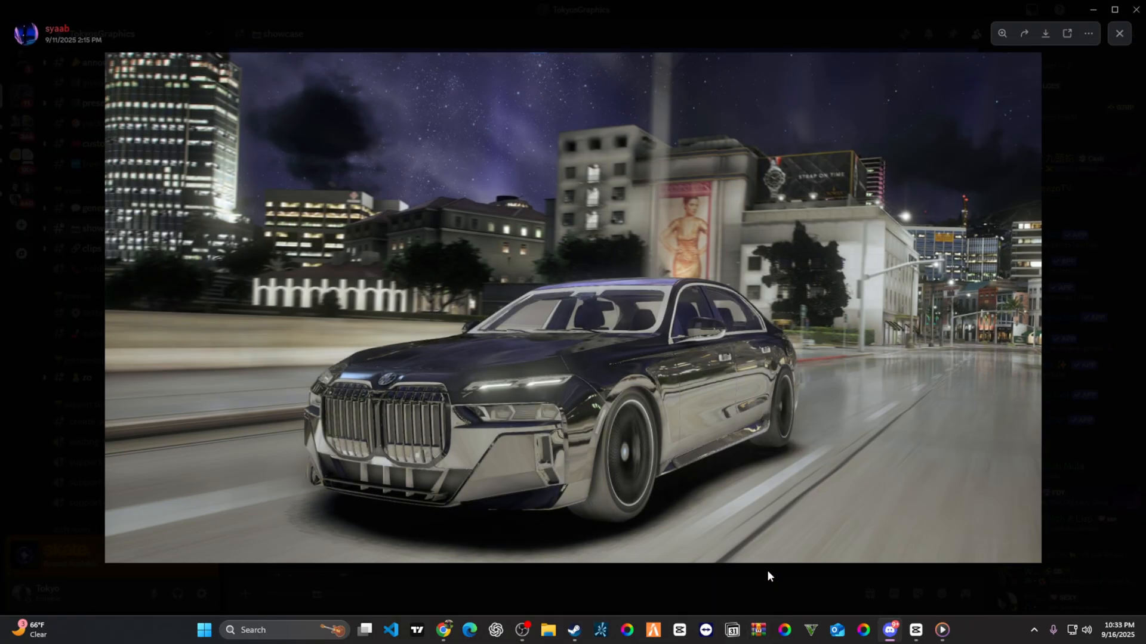
mouse_move(796, 586)
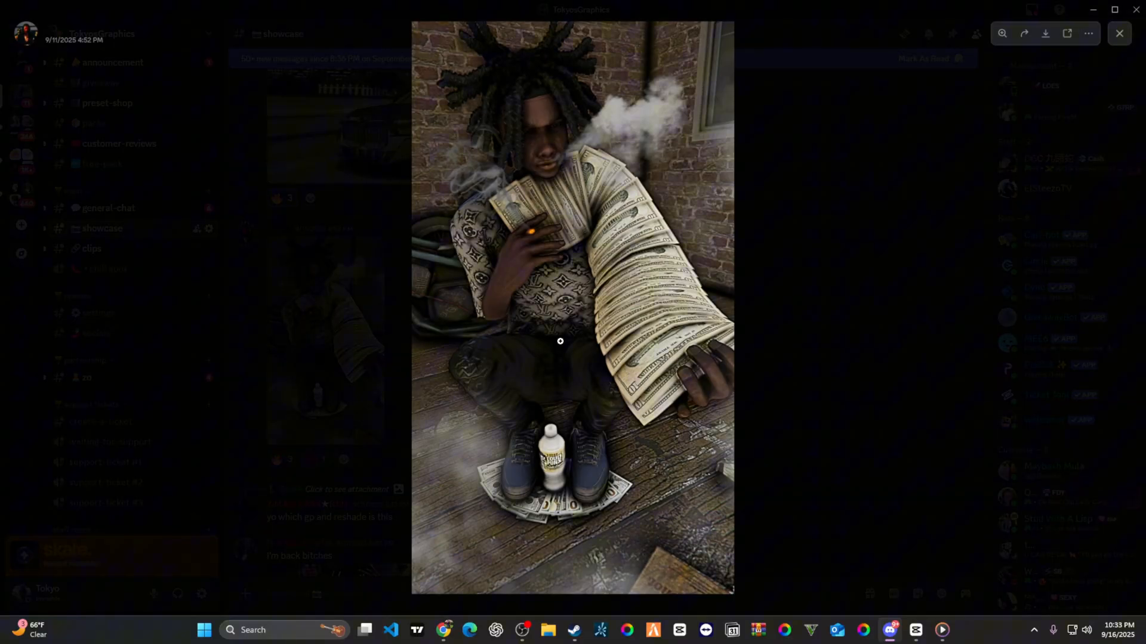
click(1118, 33)
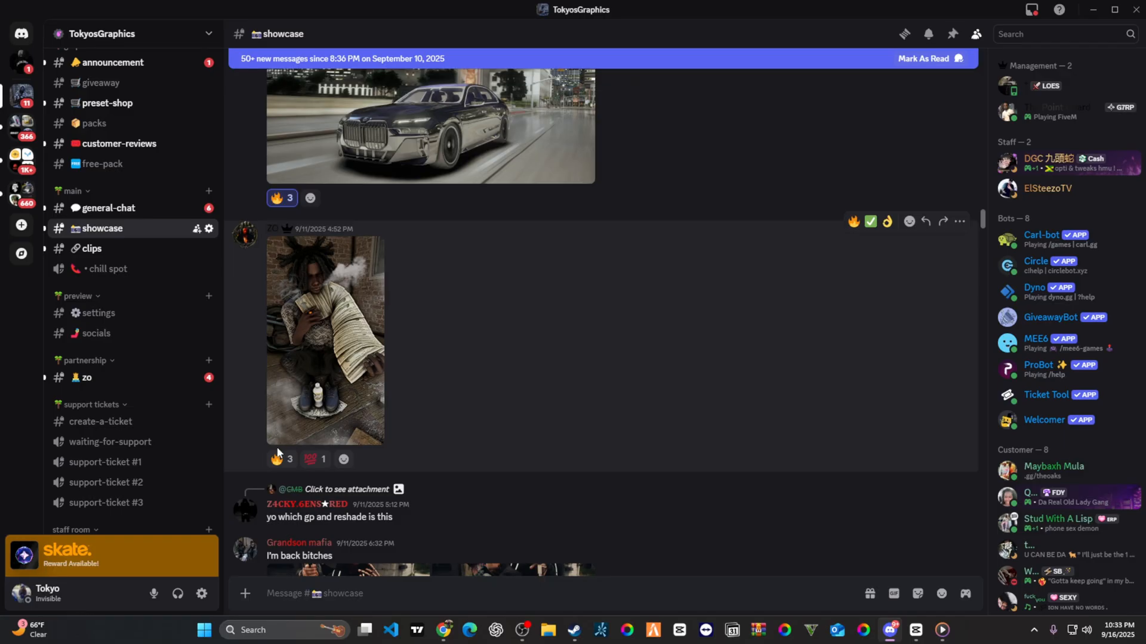
scroll(down, 3)
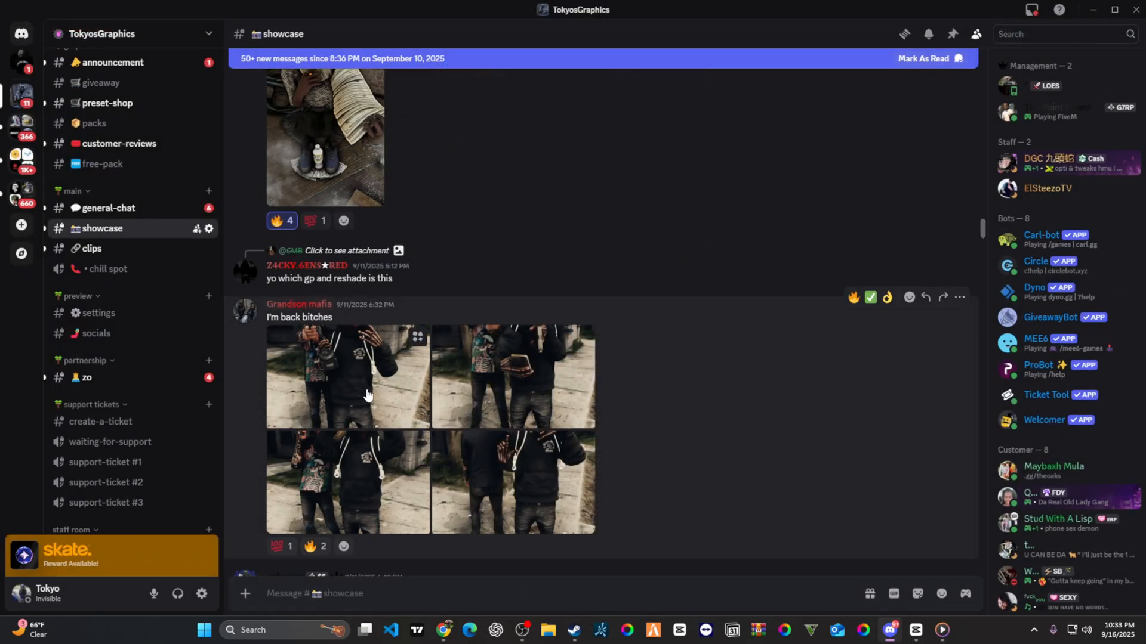
scroll(down, 3)
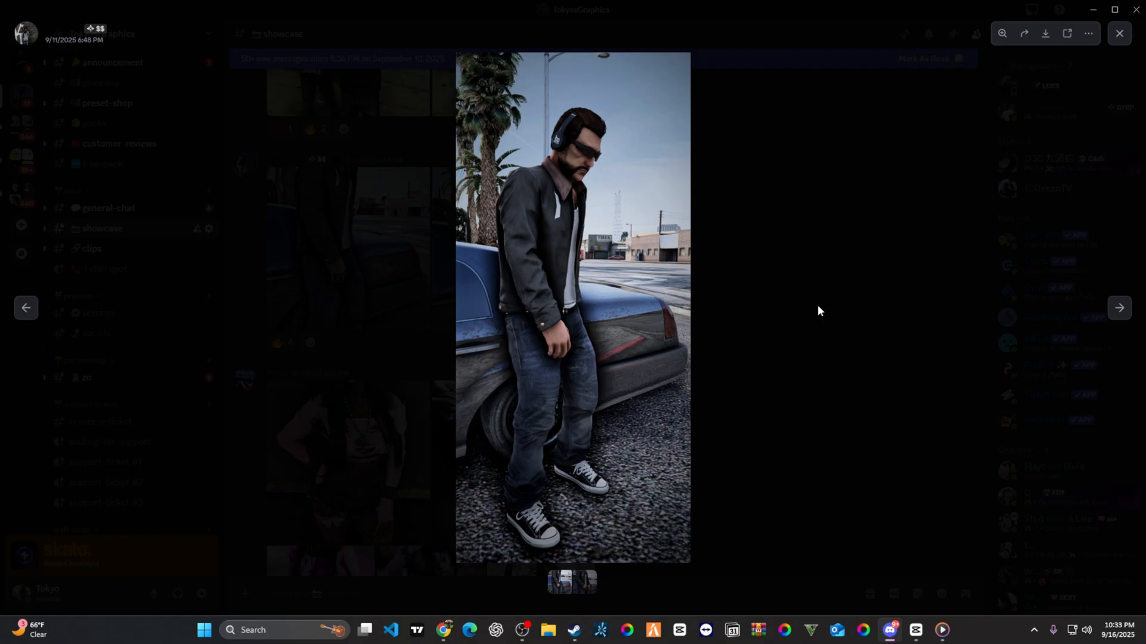
click(1118, 33)
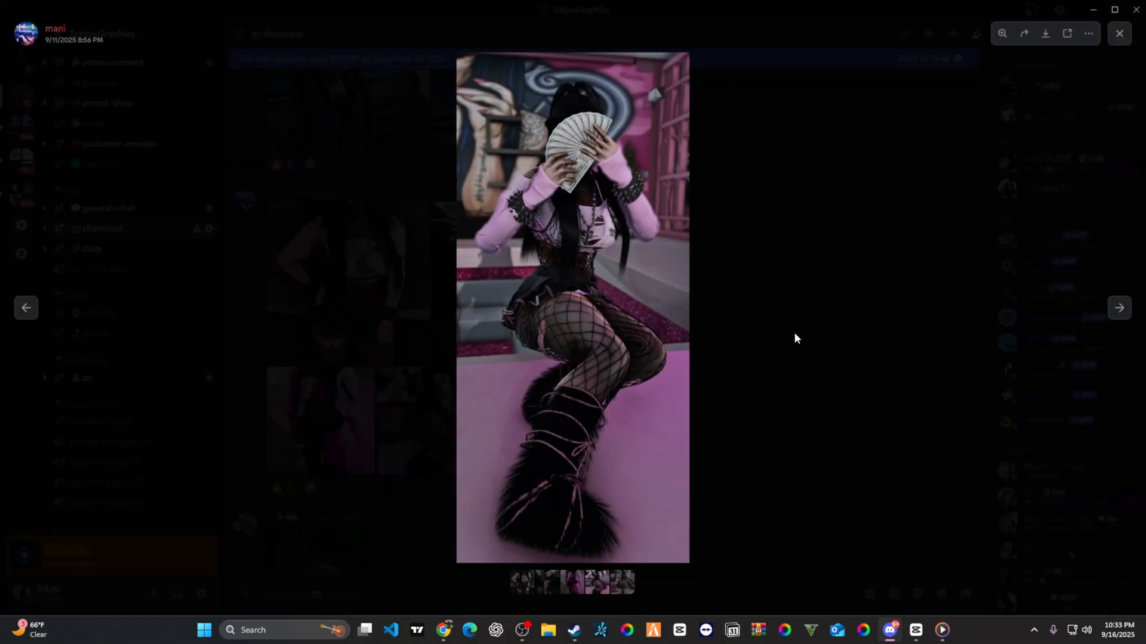
click(1118, 34)
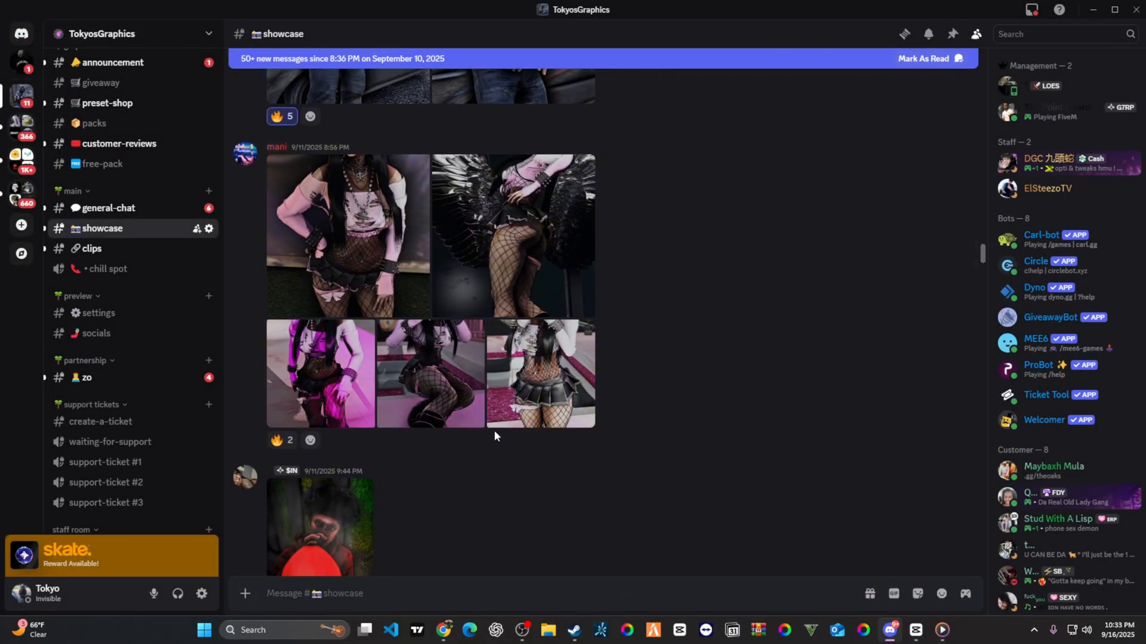
- Browse the red balloon and masked character preset screenshots full size
click(320, 526)
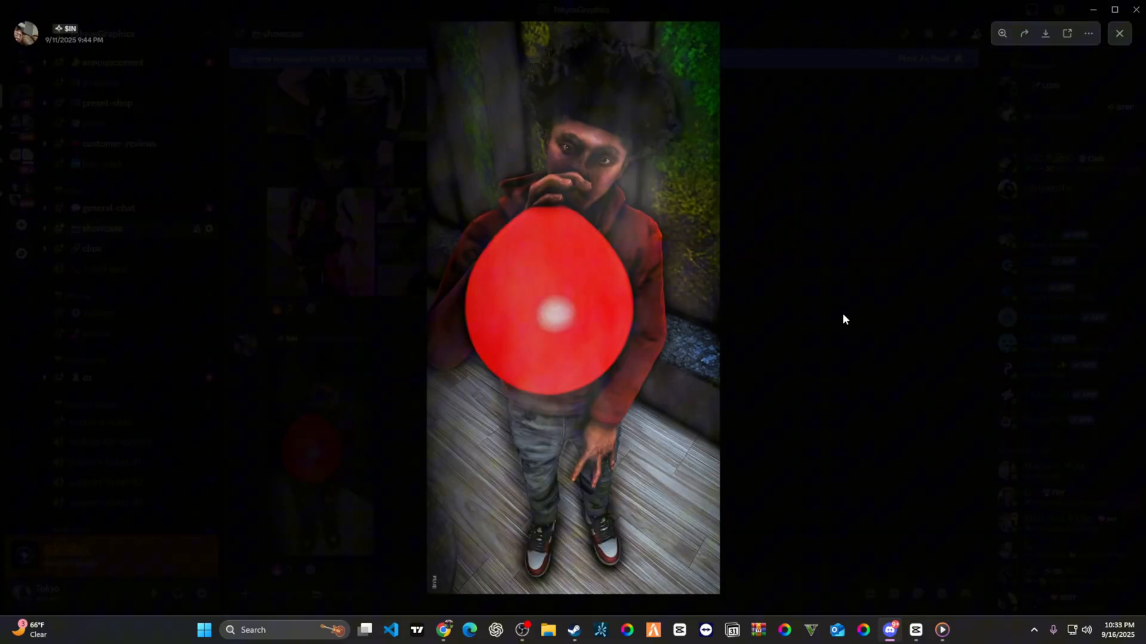
click(1117, 34)
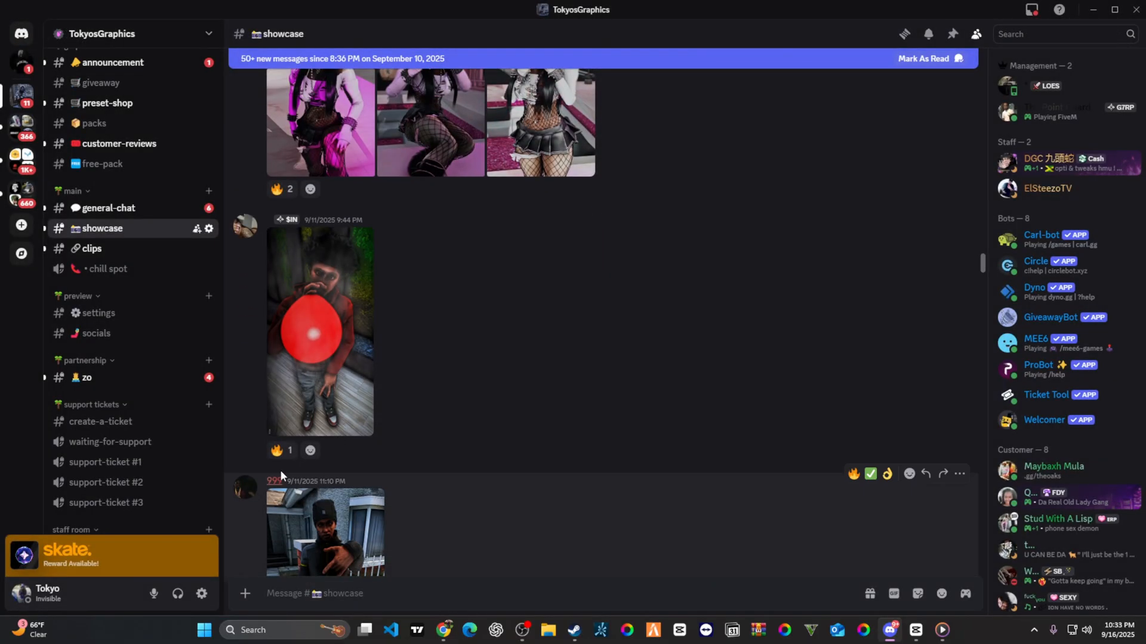
scroll(down, 3)
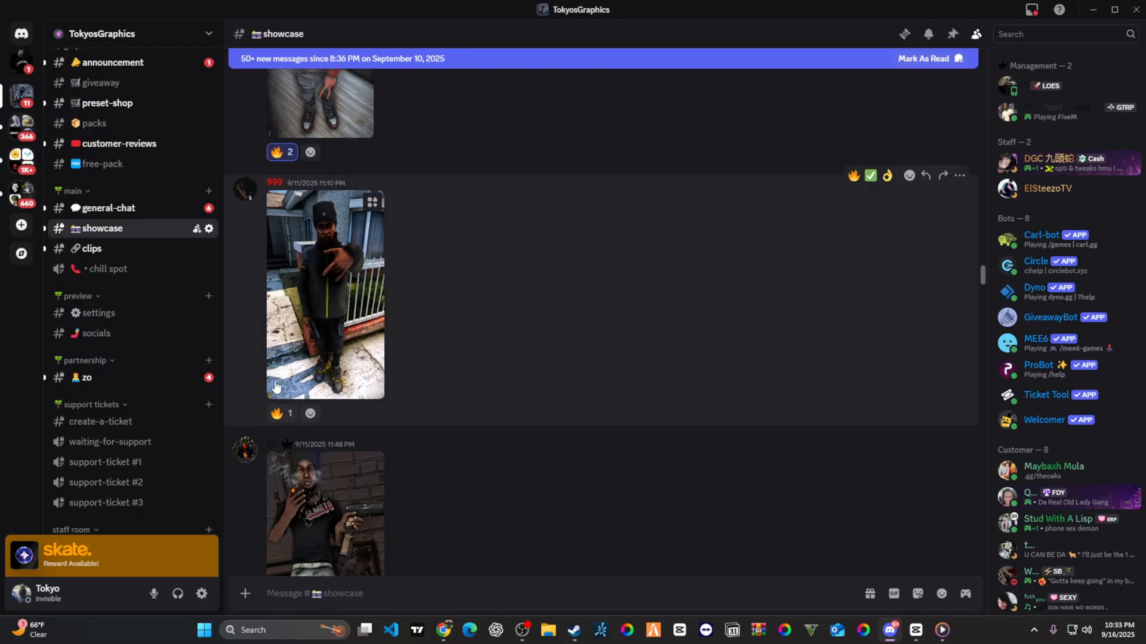
click(281, 414)
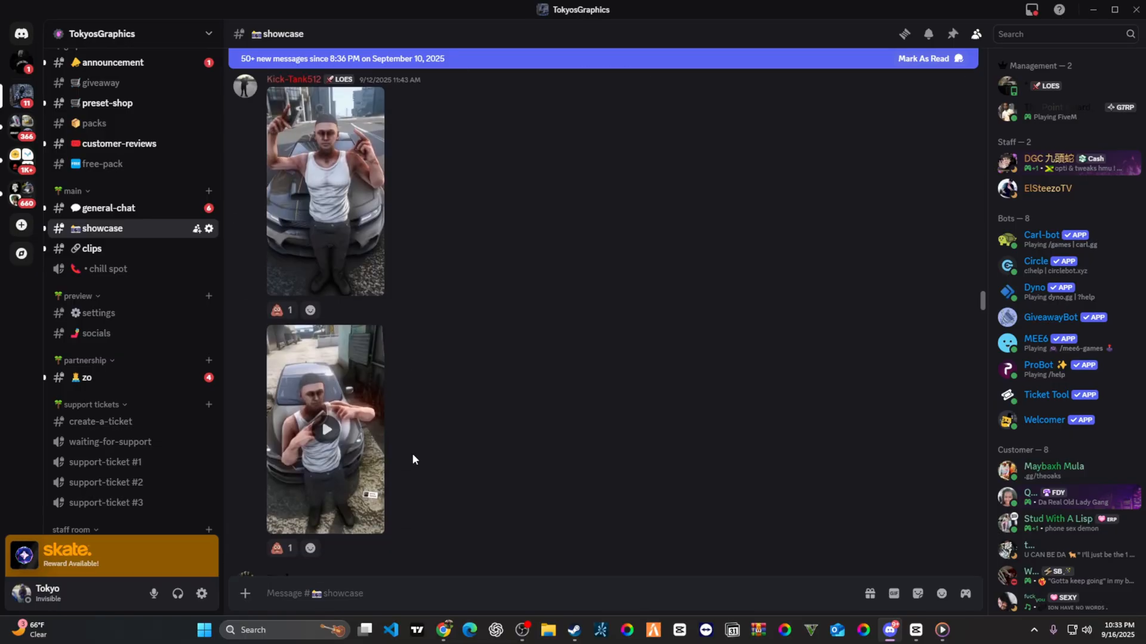
scroll(down, 3)
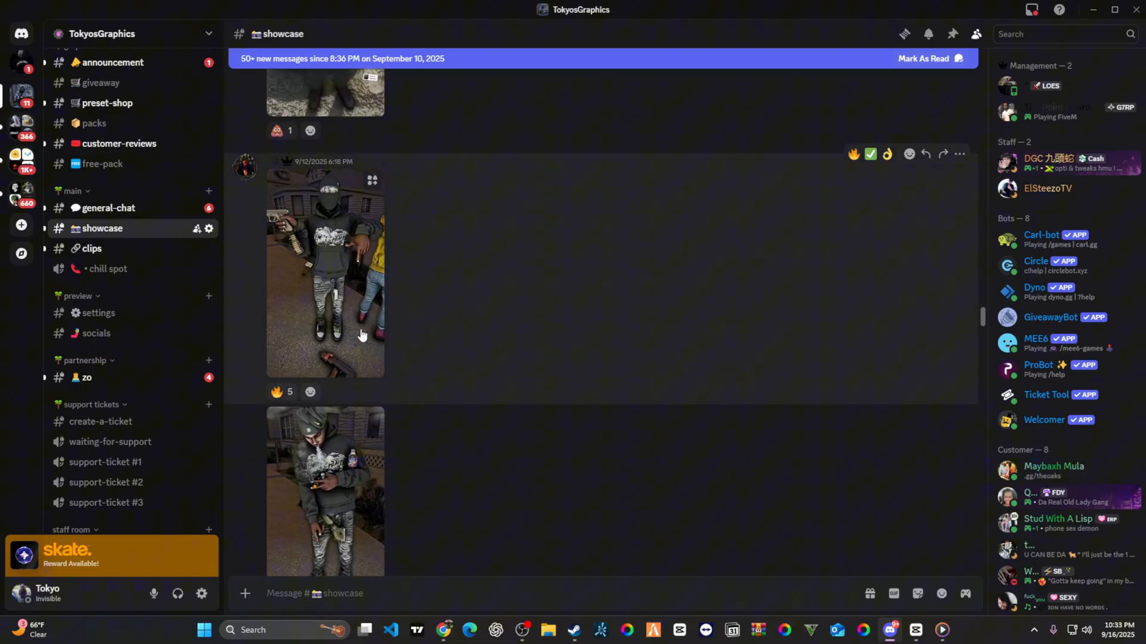
click(324, 274)
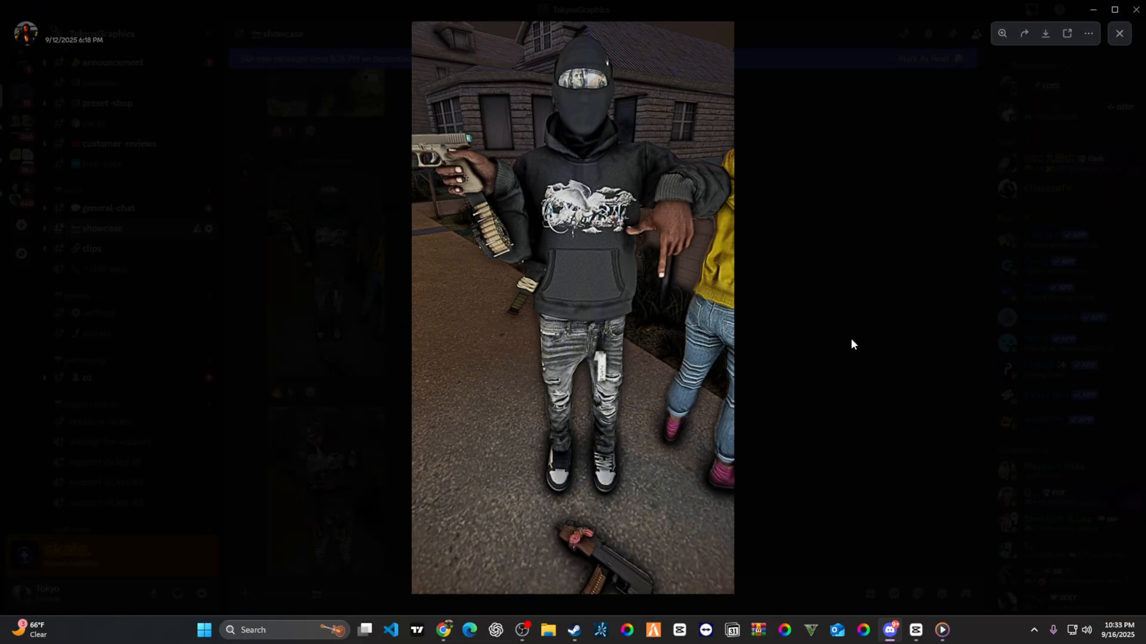
click(1117, 33)
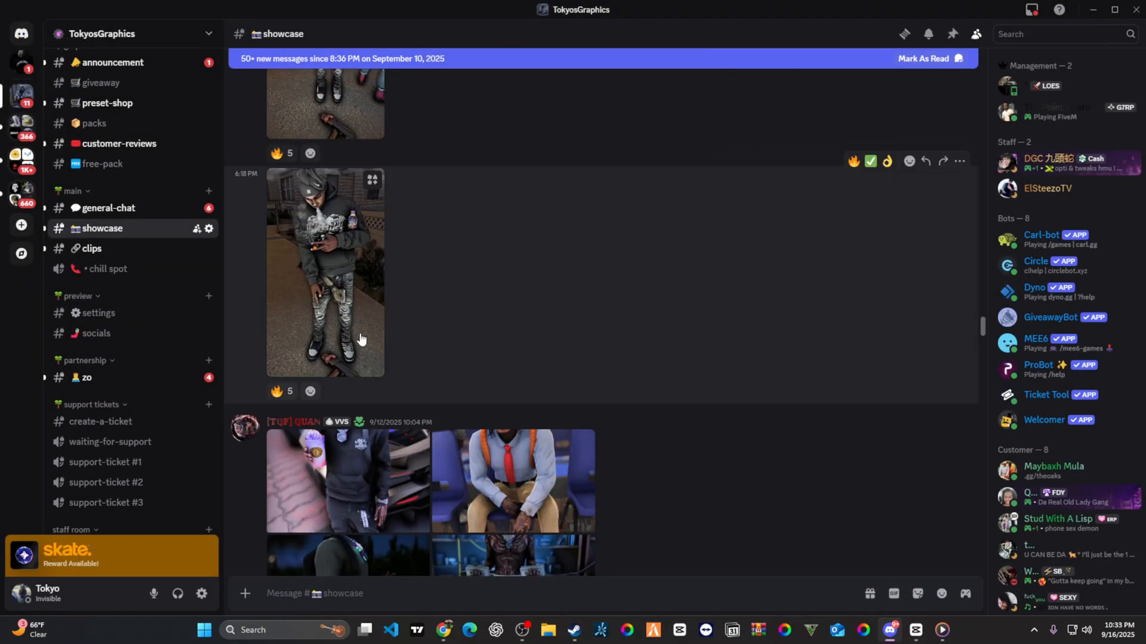
scroll(down, 3)
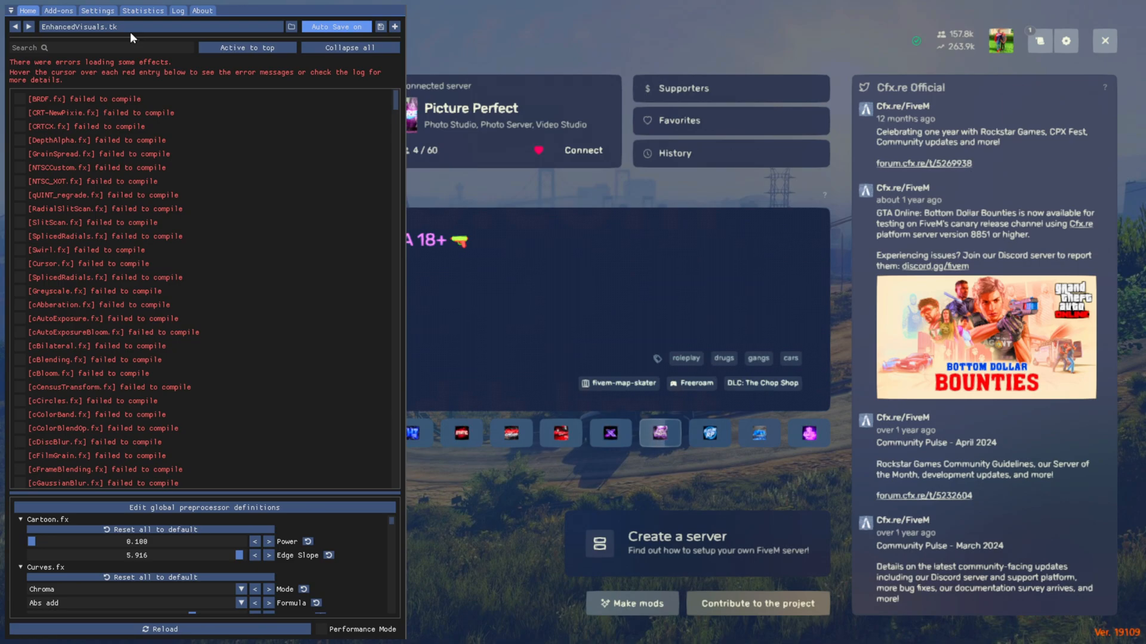
- Load EnhancedVisuals.tk.ini as the active ReShade preset and review its effect list
click(291, 28)
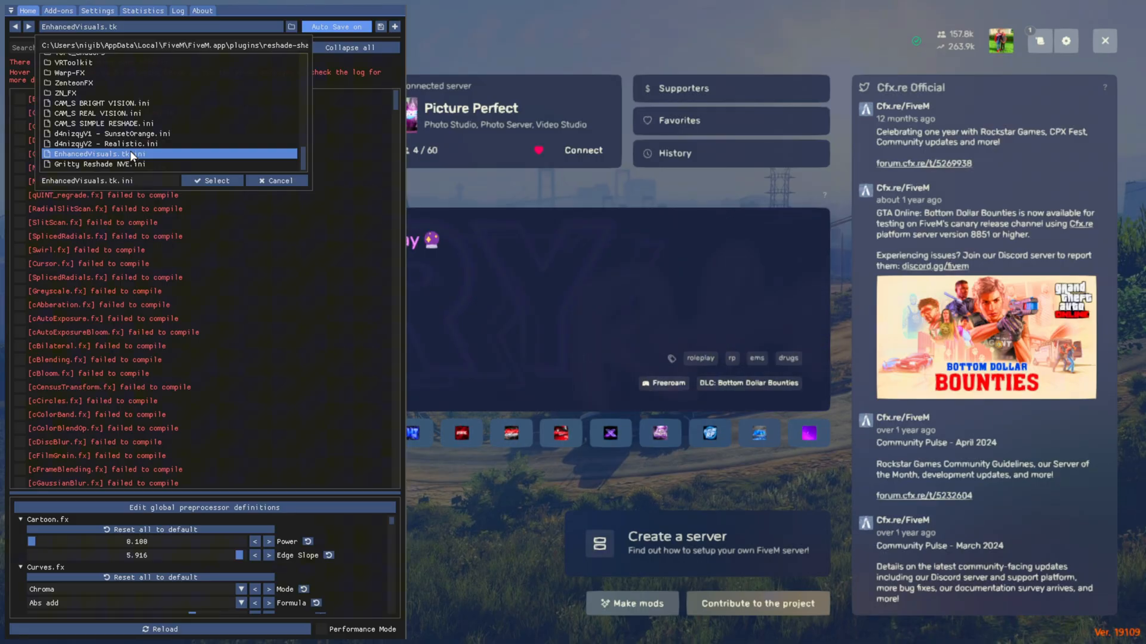
click(276, 181)
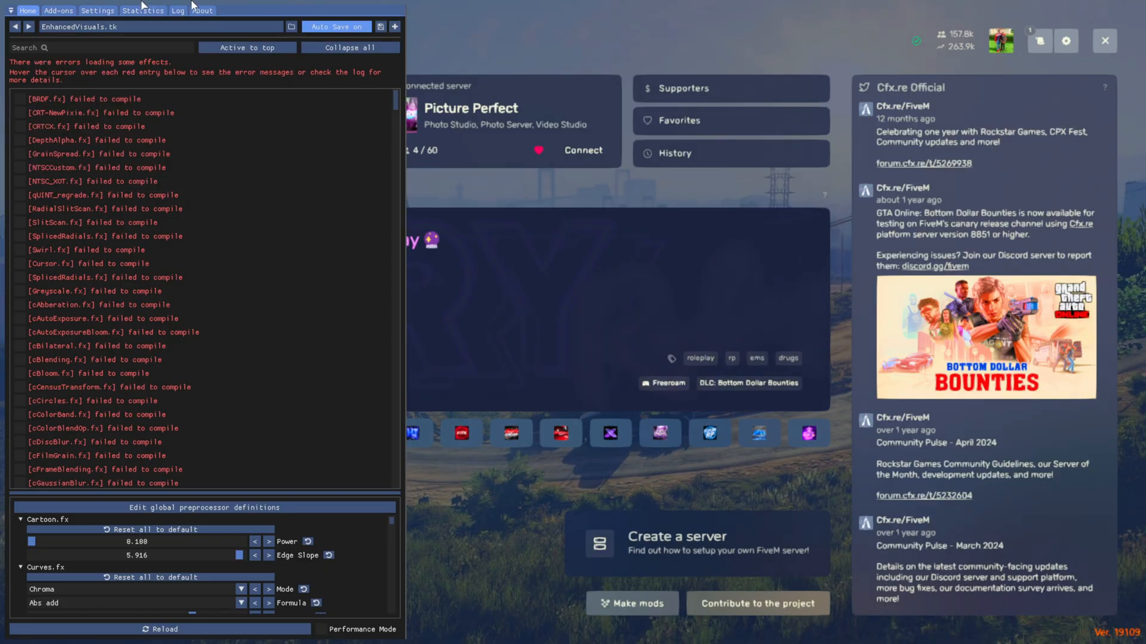
scroll(down, 3)
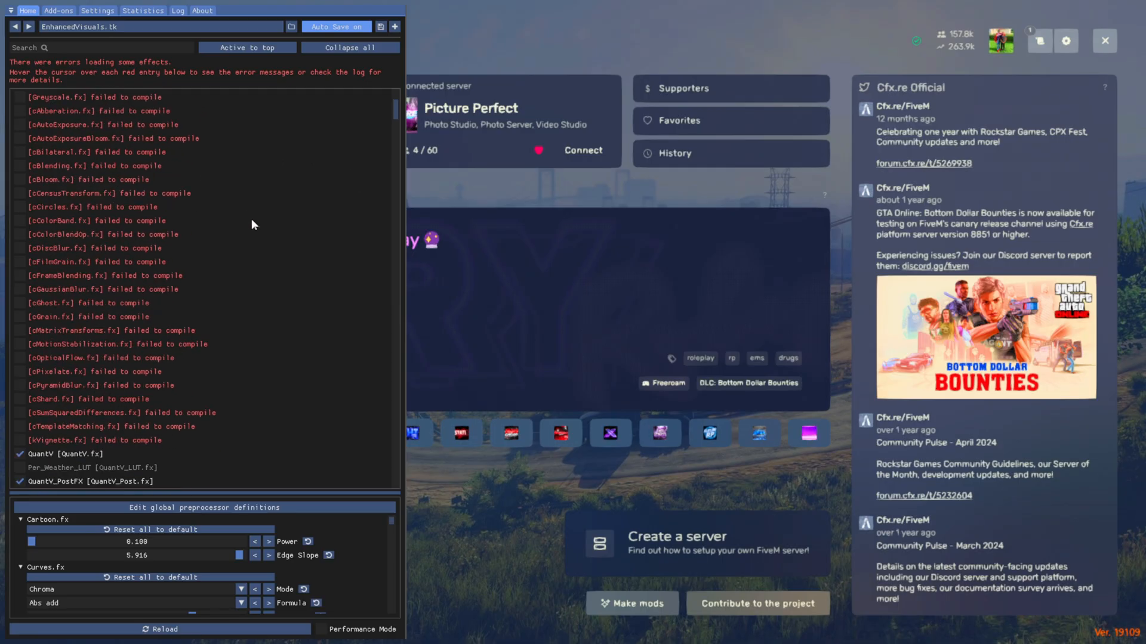
scroll(up, 3)
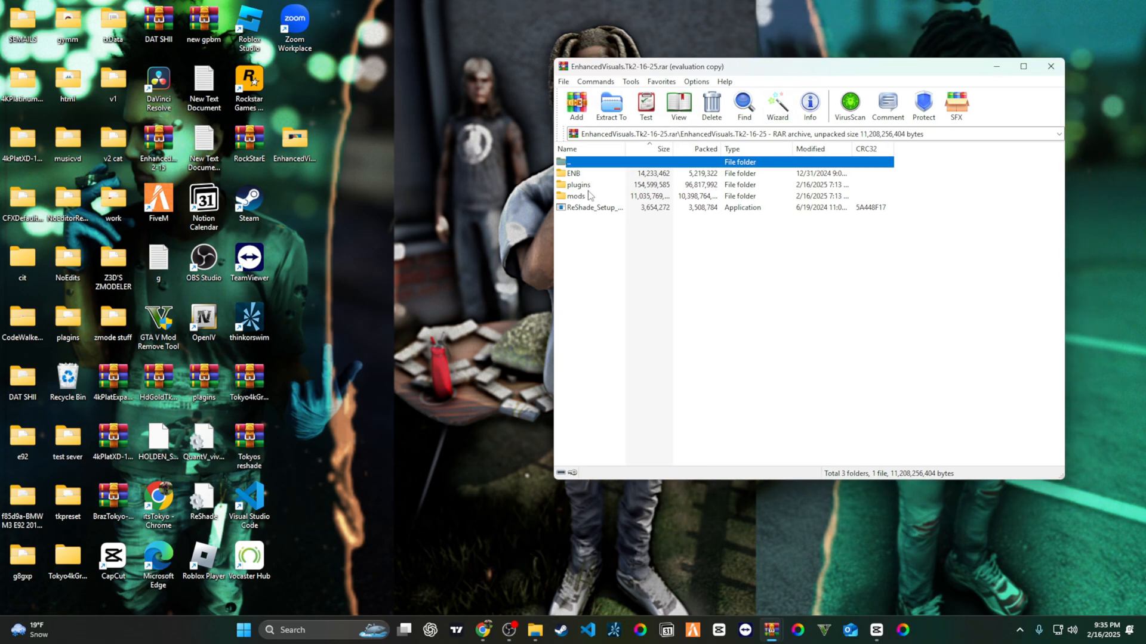
- Open the ENB folder inside the EnhancedVisuals archive
double_click(573, 173)
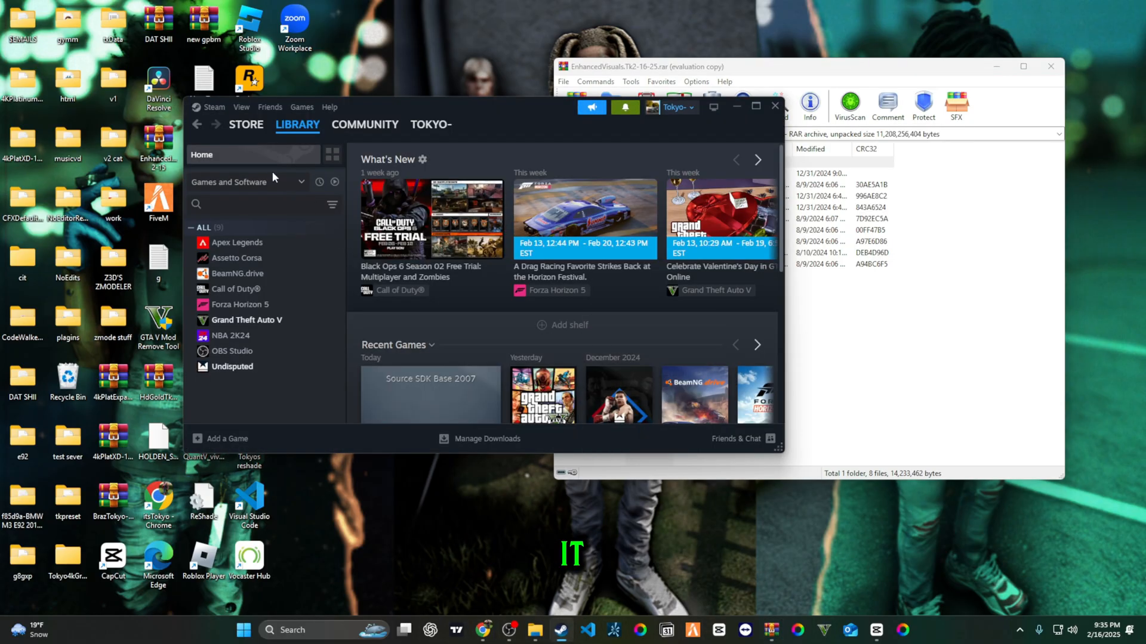
- Browse Grand Theft Auto V's local files from the Steam library via Manage
right_click(247, 320)
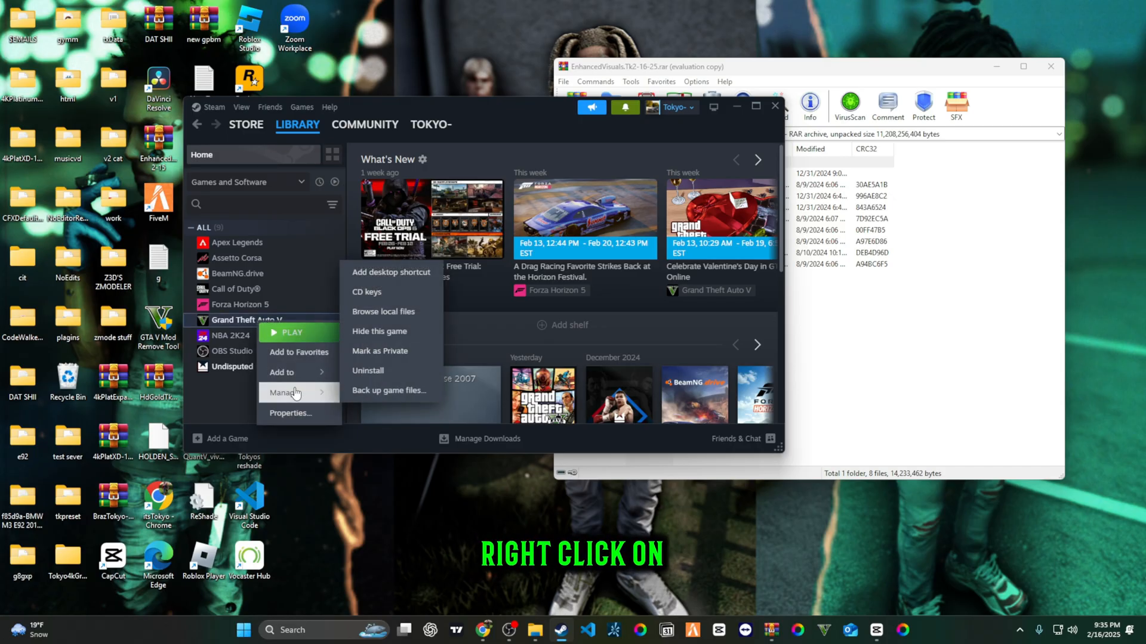
mouse_move(392, 312)
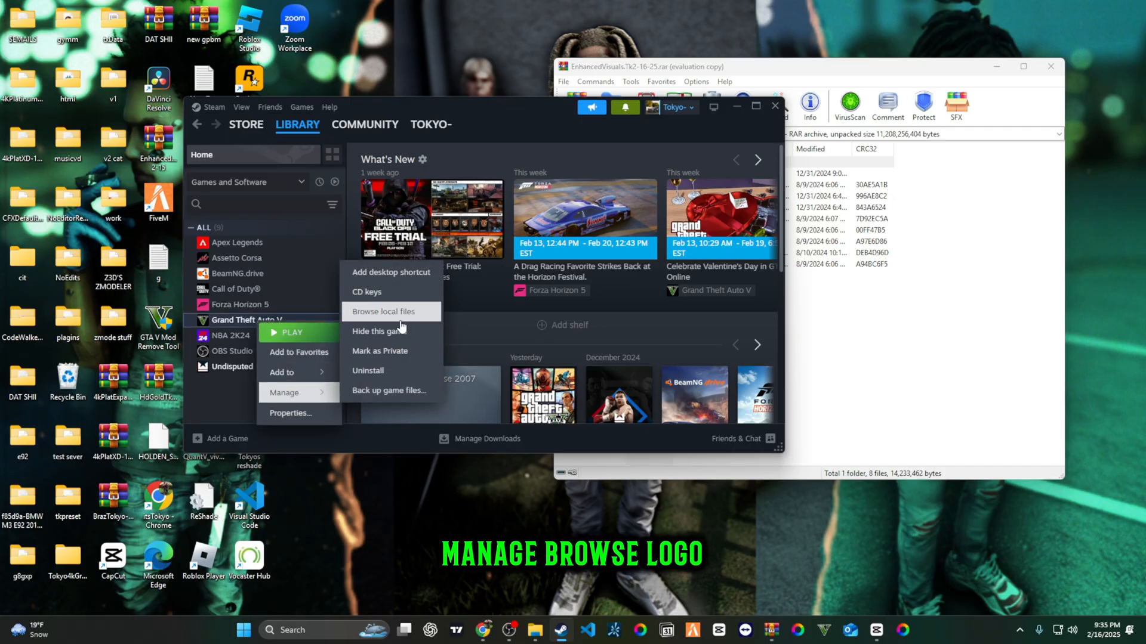
click(383, 311)
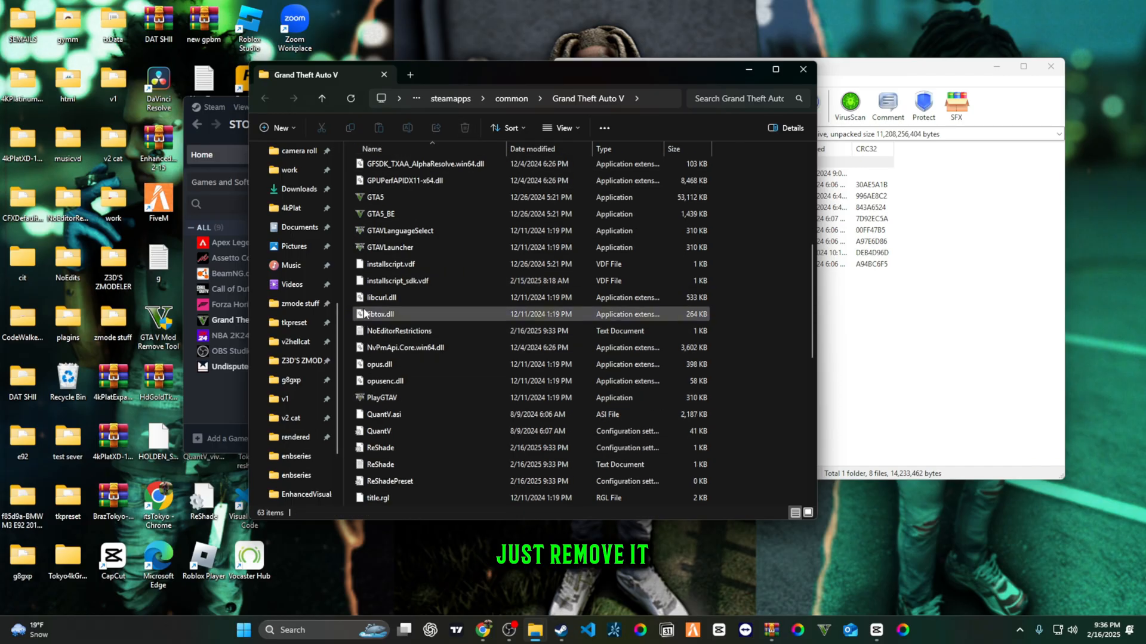
- Move the ENB files into the Grand Theft Auto V folder, replacing the existing duplicates
scroll(down, 3)
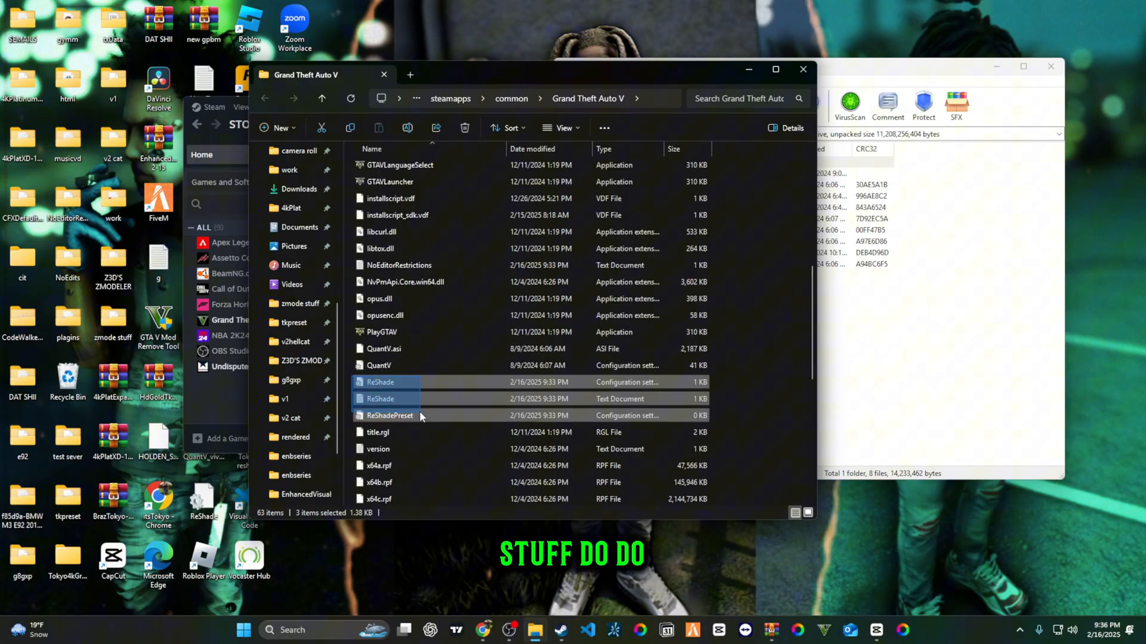
scroll(up, 3)
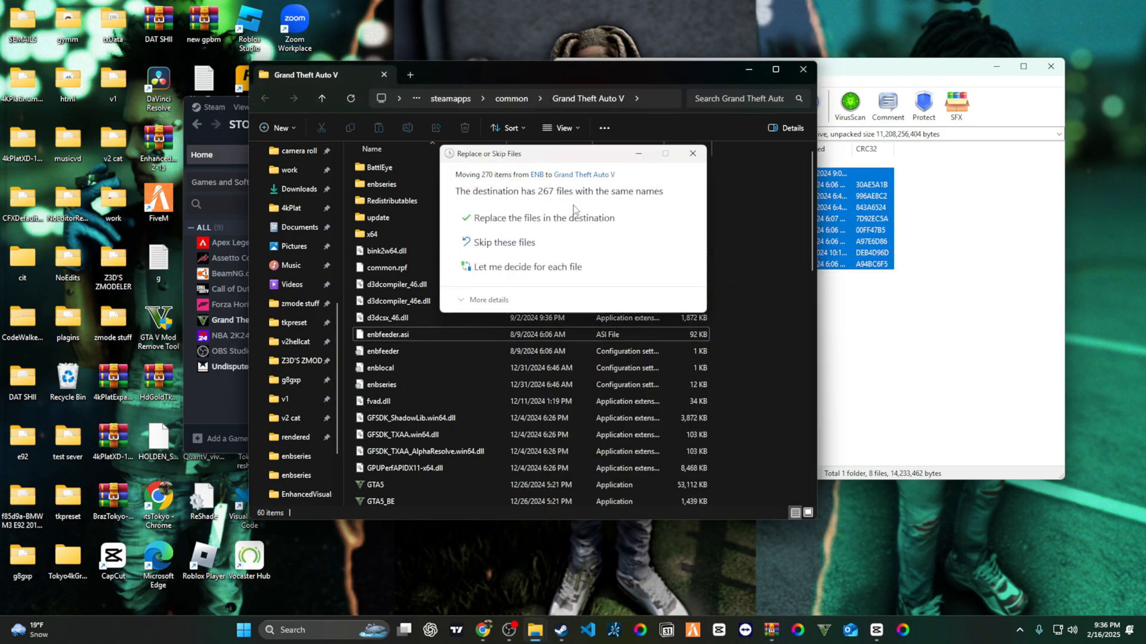
click(544, 217)
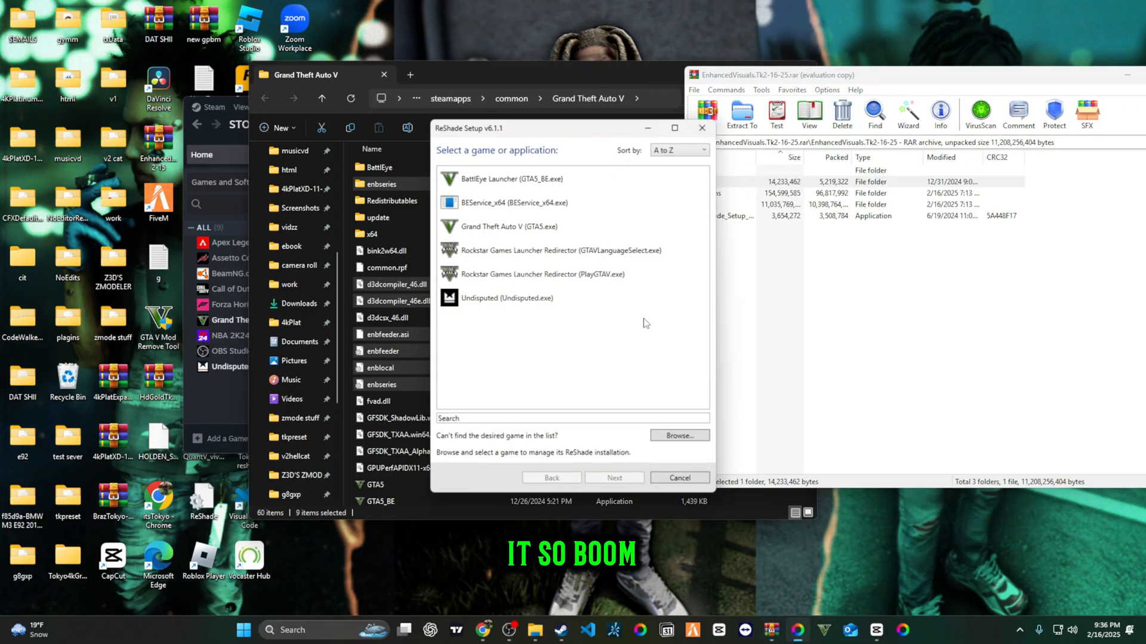
- Target Grand Theft Auto V (GTA5.exe) with DirectX 10/11/12 and start the effect pack download
click(509, 227)
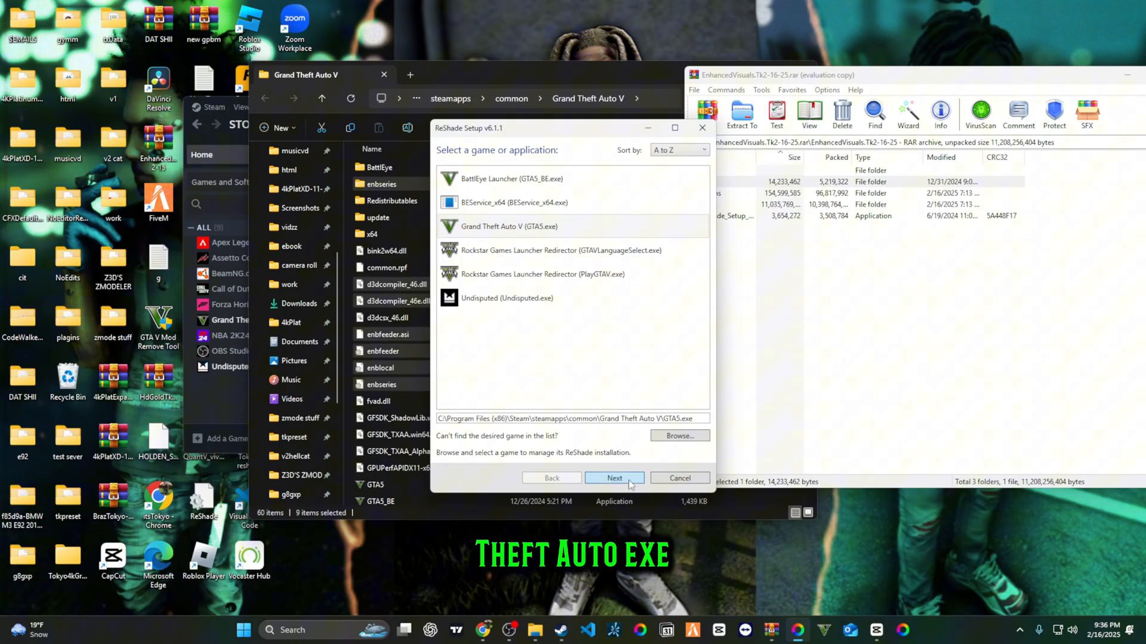
click(614, 477)
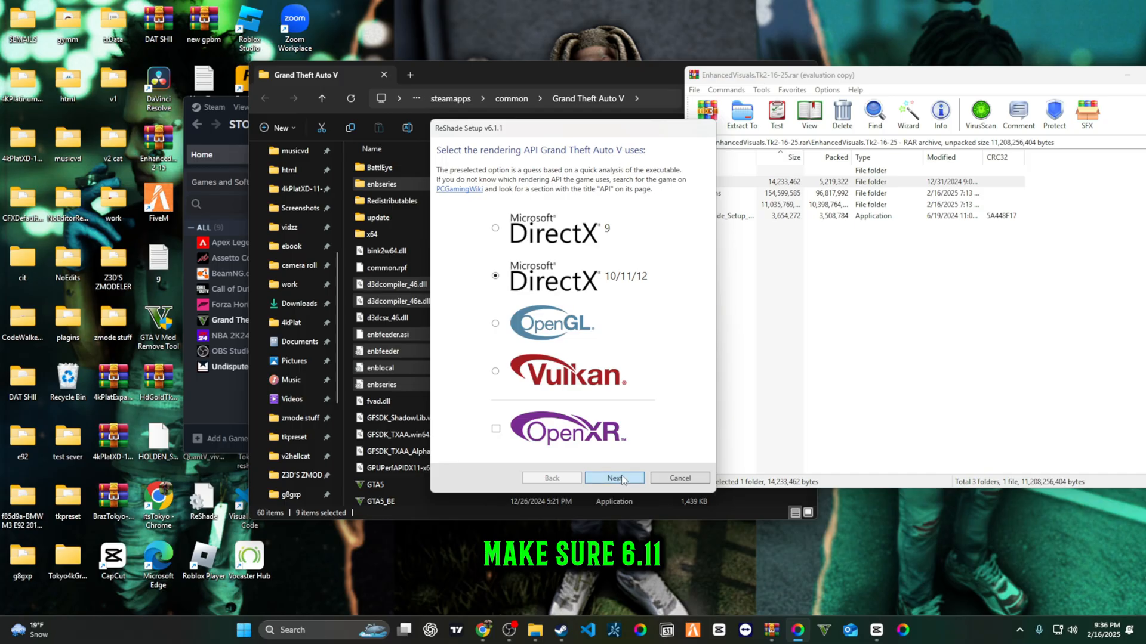
click(614, 477)
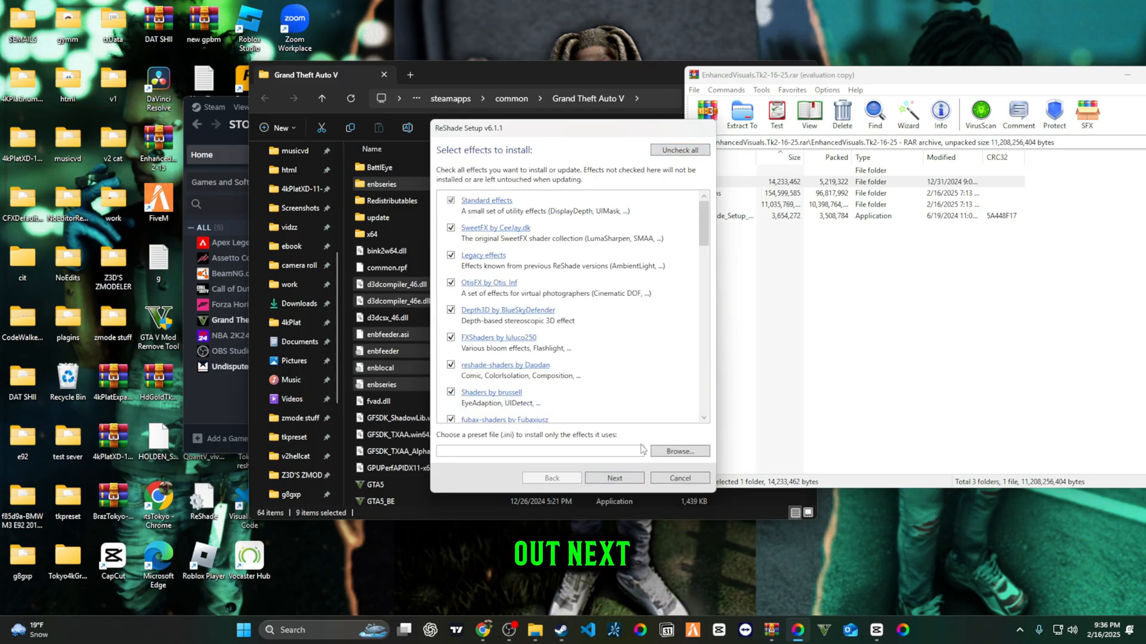
click(613, 478)
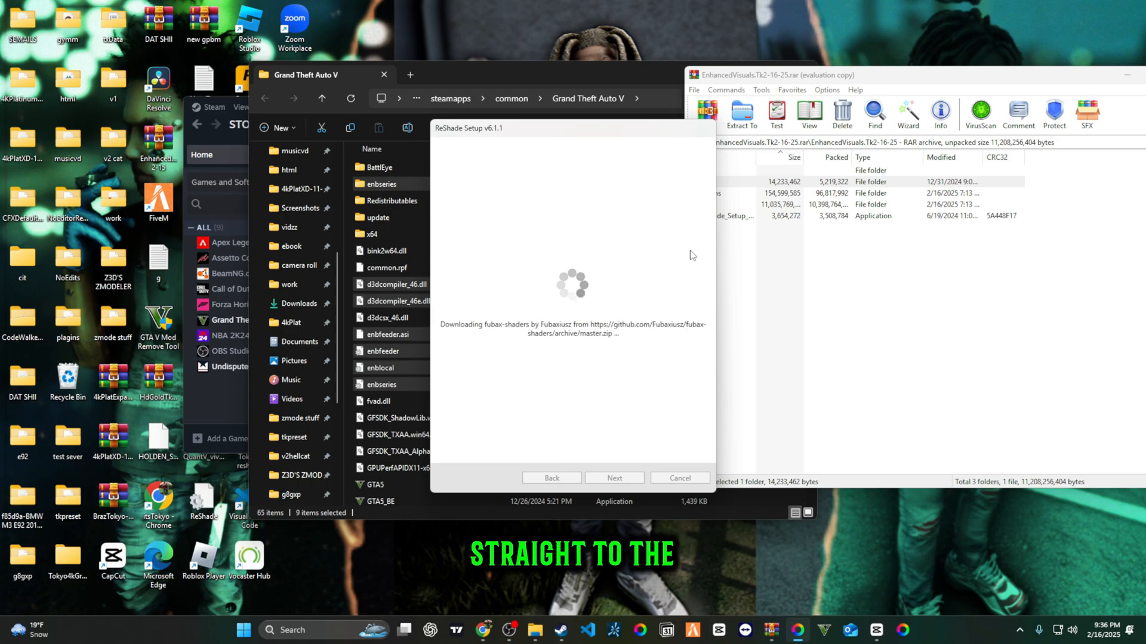
- From the FiveM shortcut's file location, open FiveM Application Data and its plugins folder
right_click(21, 255)
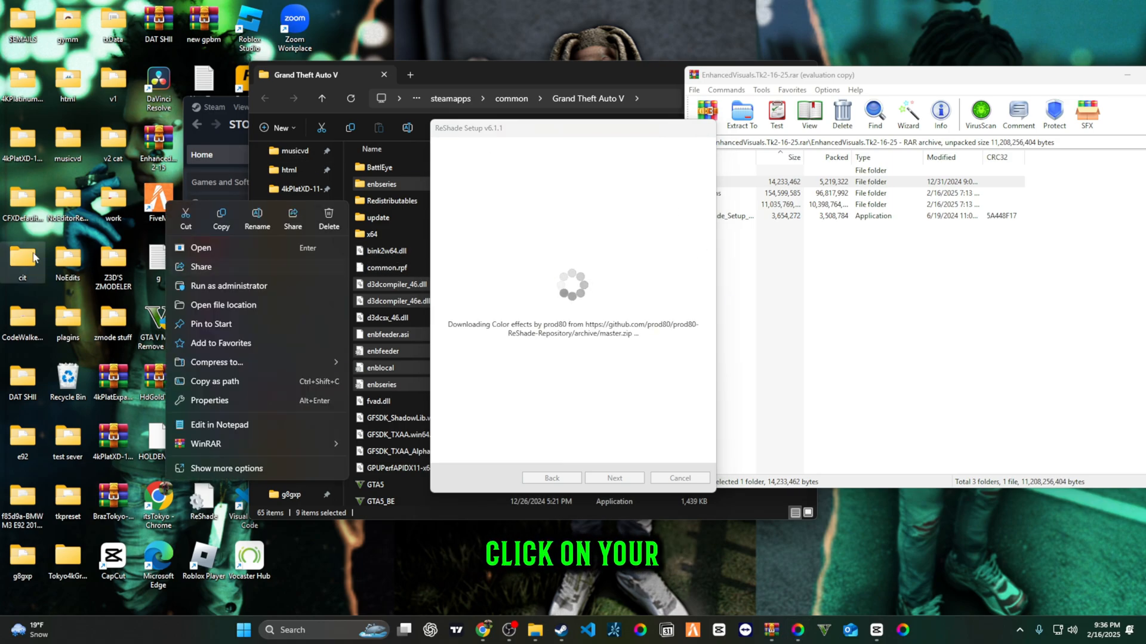
click(223, 304)
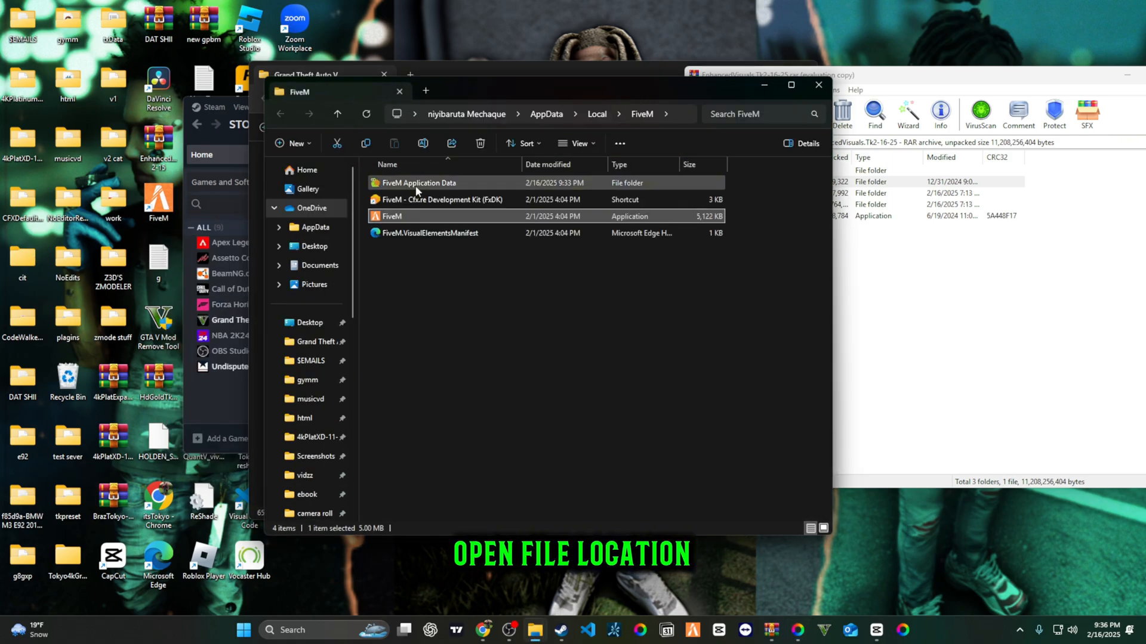
click(419, 182)
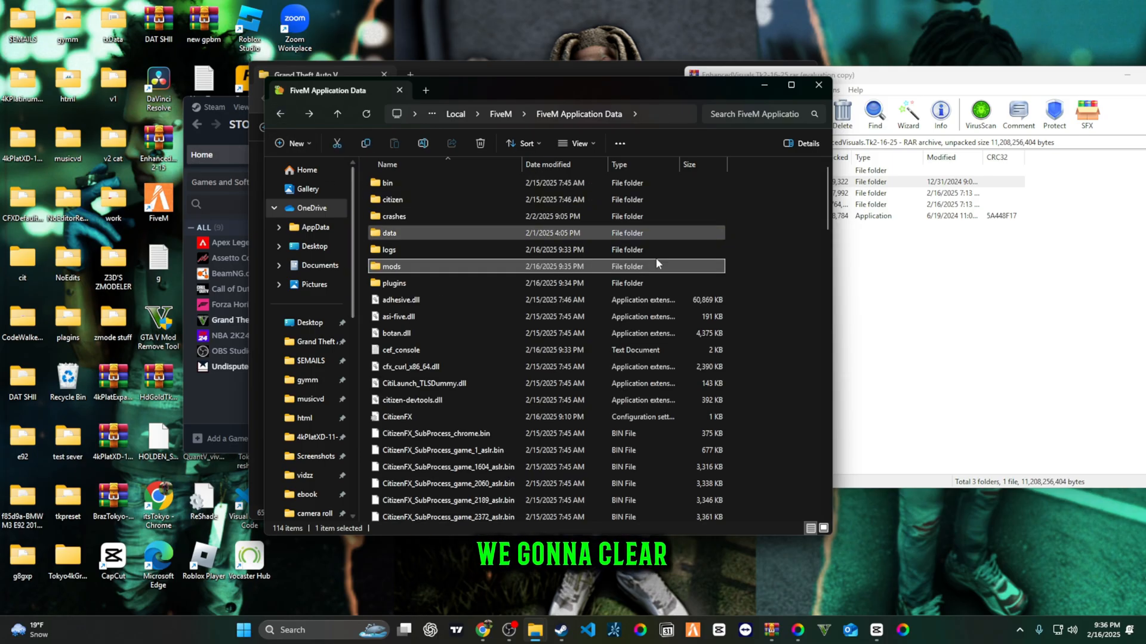
click(709, 204)
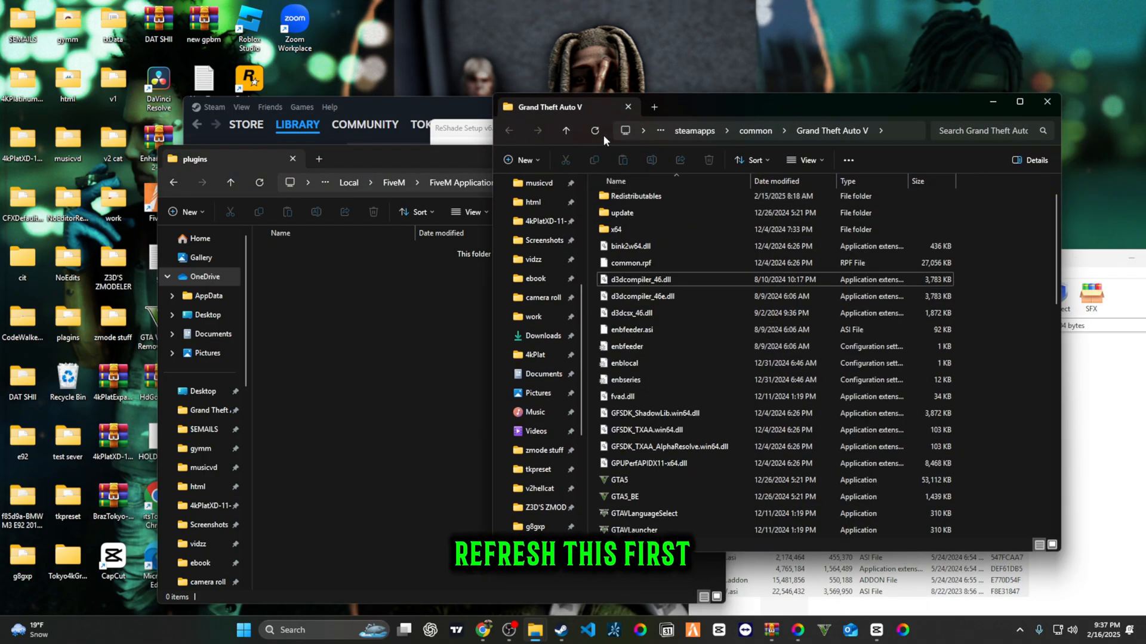
- Copy dxgi.dll, reshade-shaders, ReShade.ini, ReShade.log and ReShadePreset.ini into FiveM's plugins folder
click(595, 130)
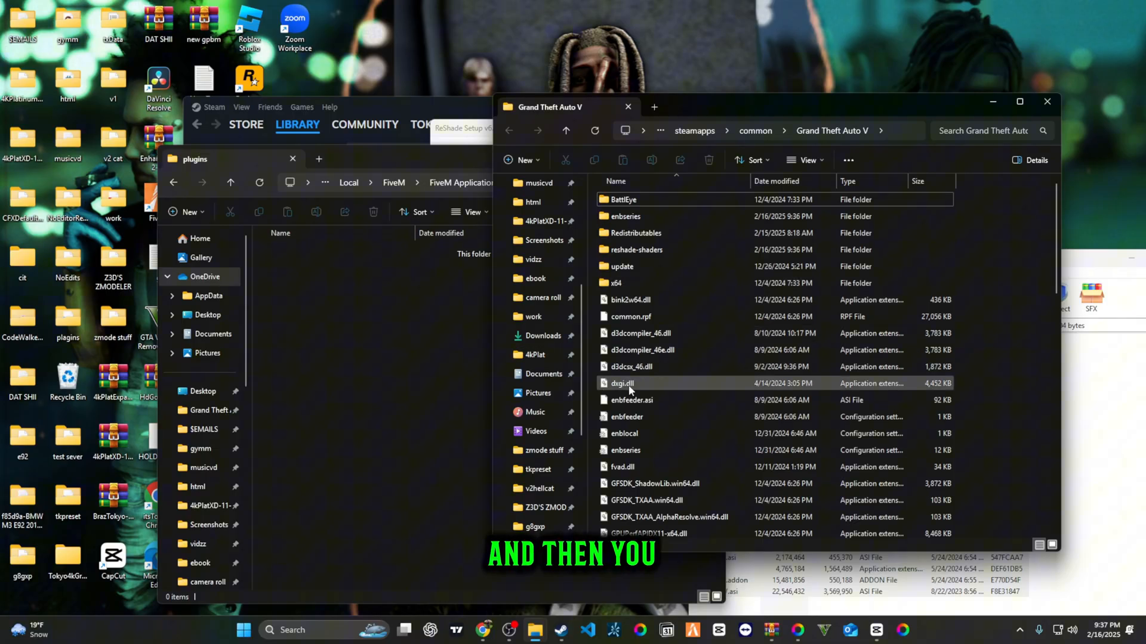
click(636, 249)
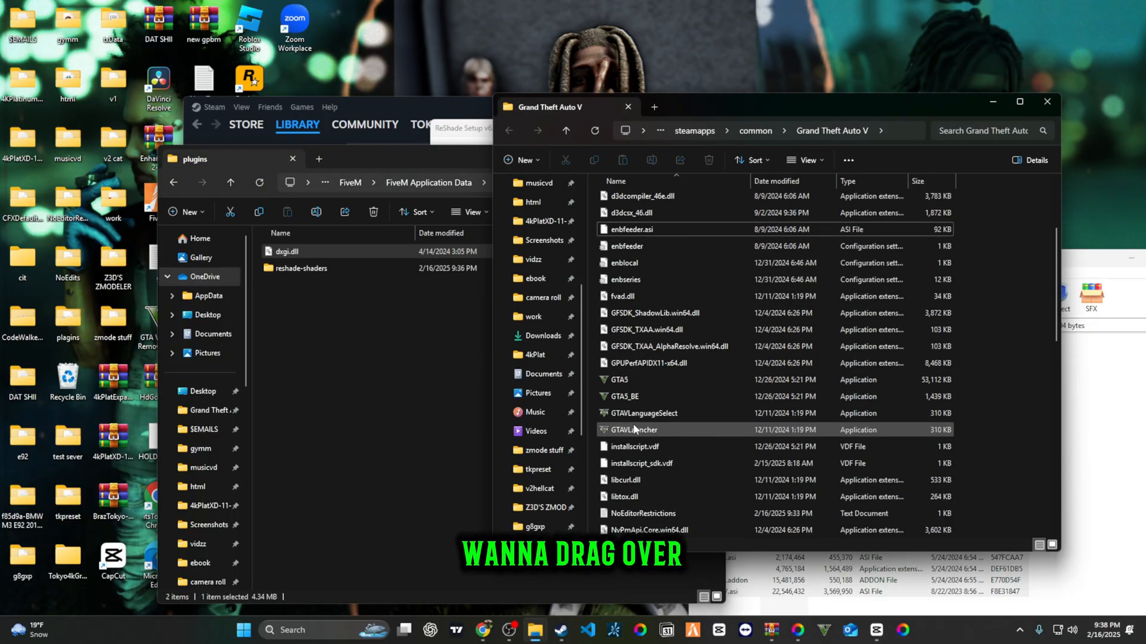
scroll(down, 3)
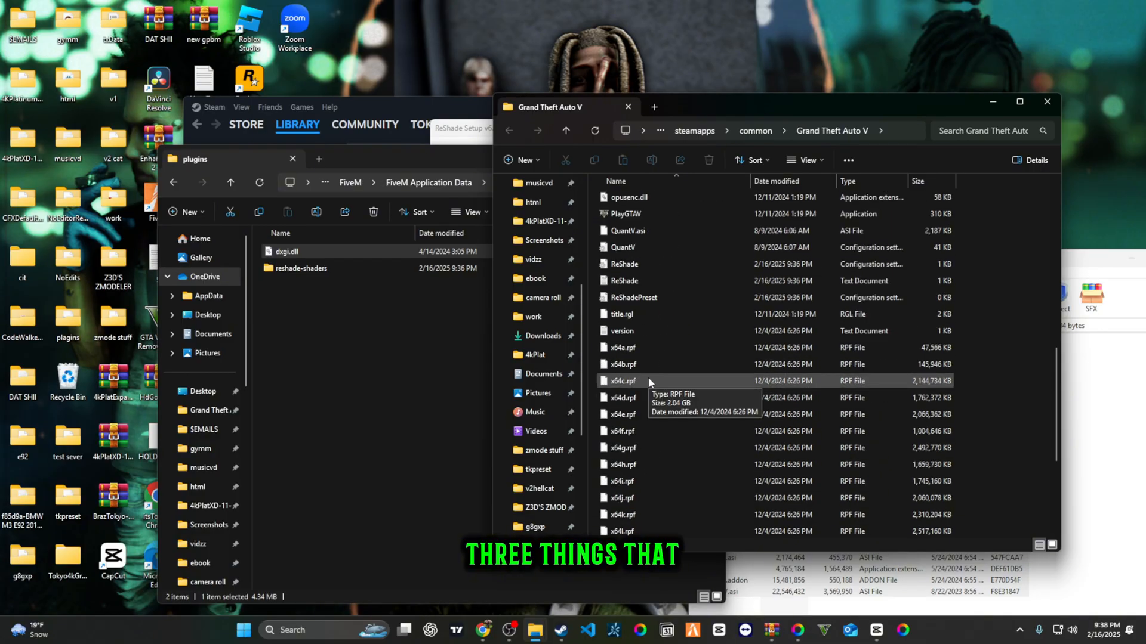
click(624, 263)
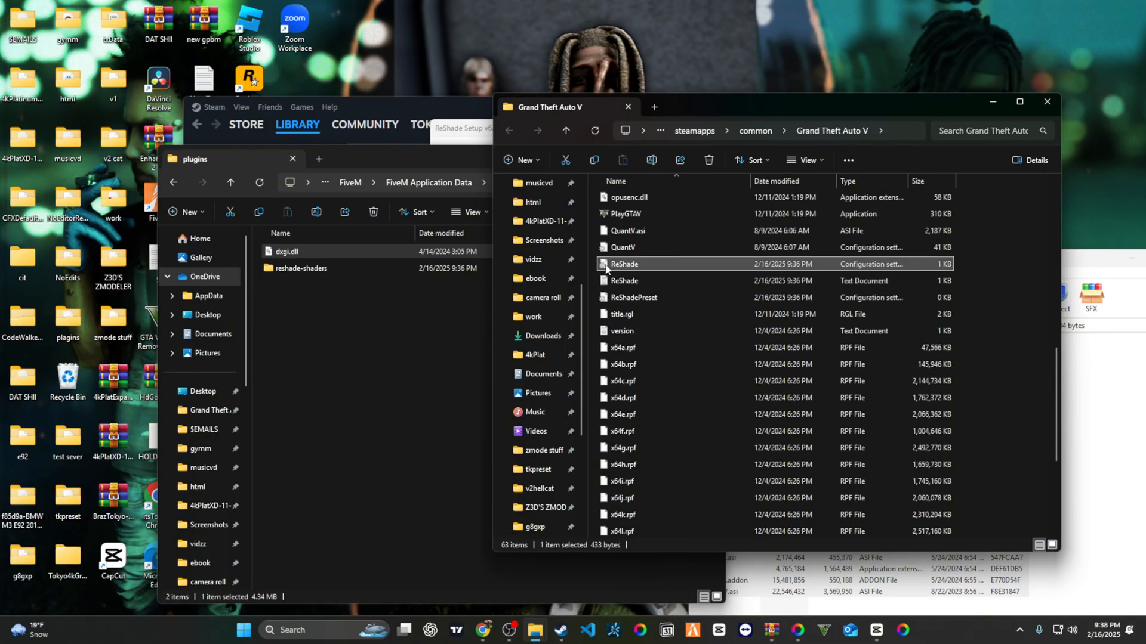
click(624, 280)
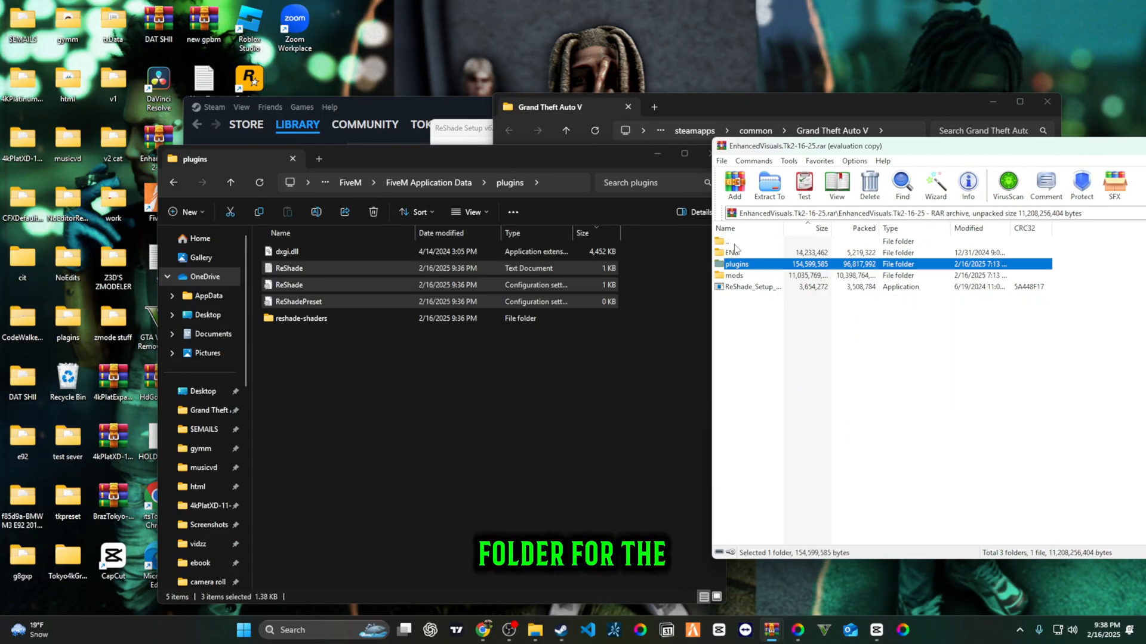
- Extract the archive's plugins contents (NVE, QuantV and other mods) into FiveM's plugins folder
double_click(737, 264)
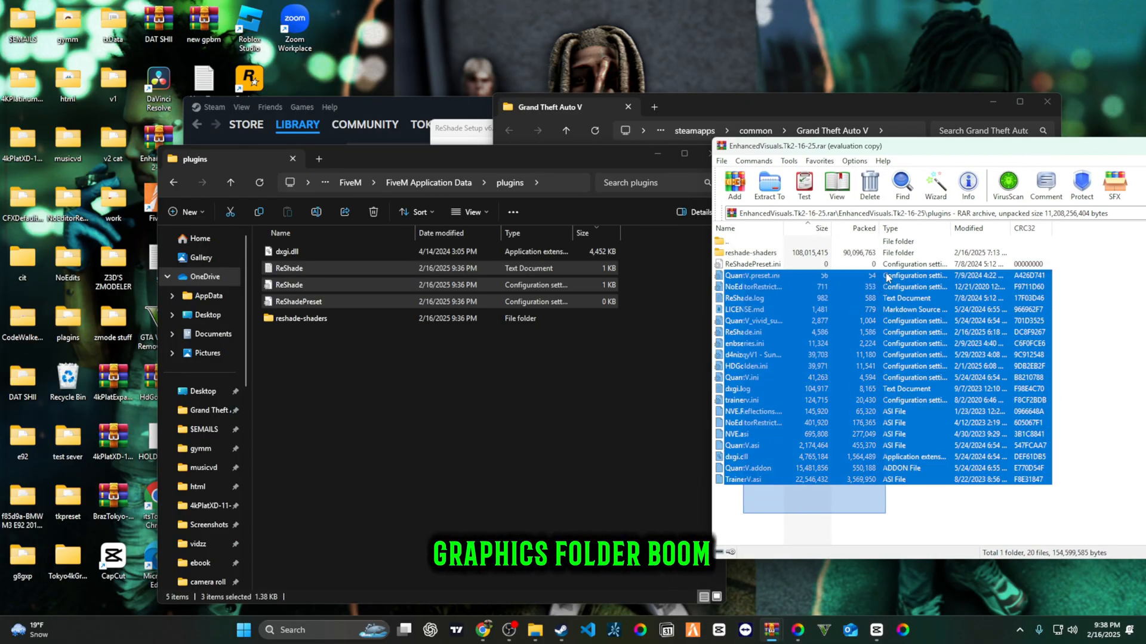
click(768, 187)
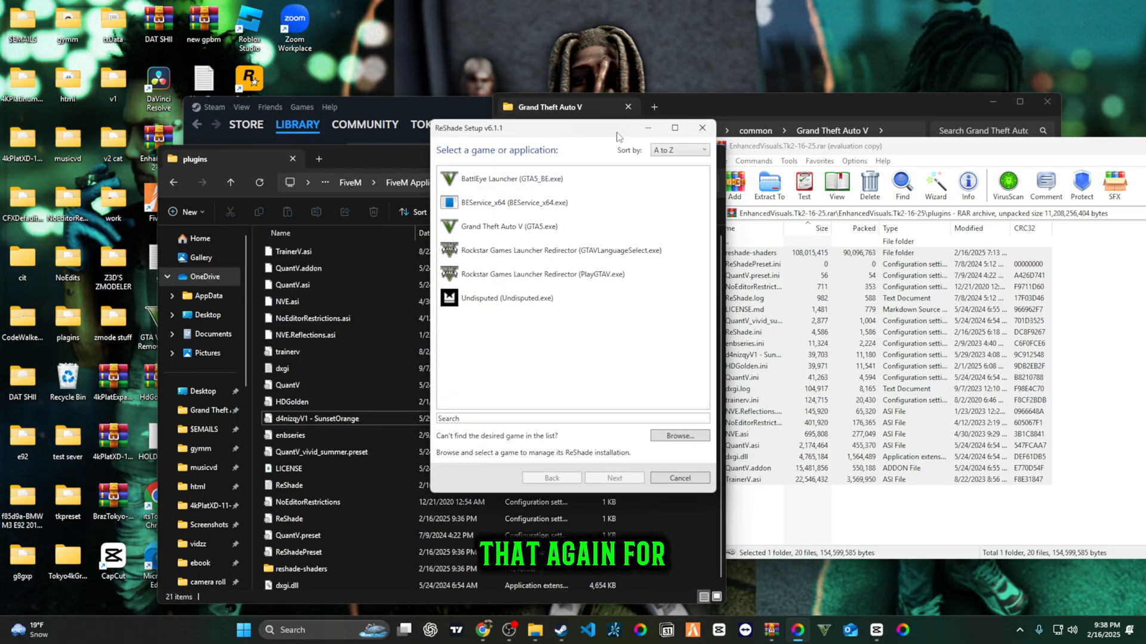
- Run ReShade Setup again for Grand Theft Auto V with every effect pack checked, and finish on success
click(613, 478)
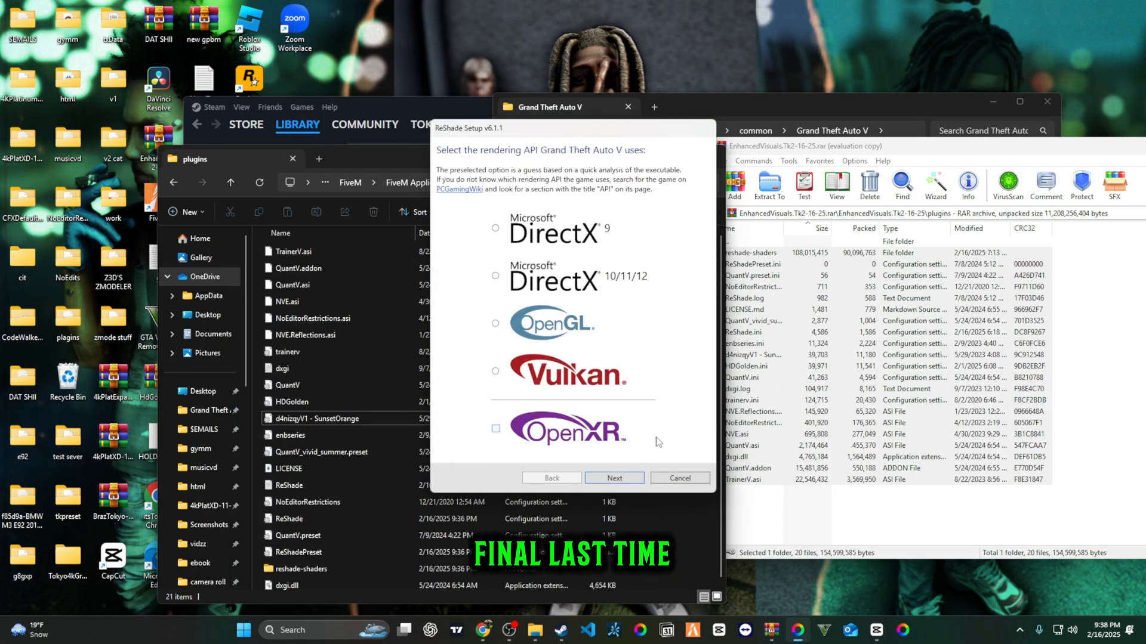
click(613, 477)
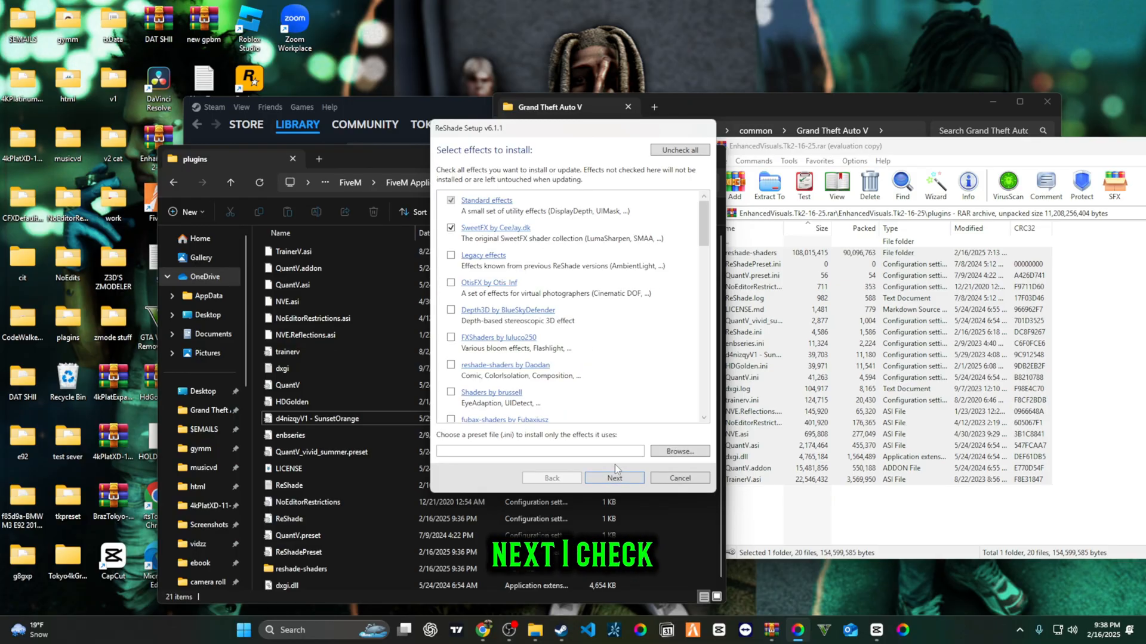
click(678, 151)
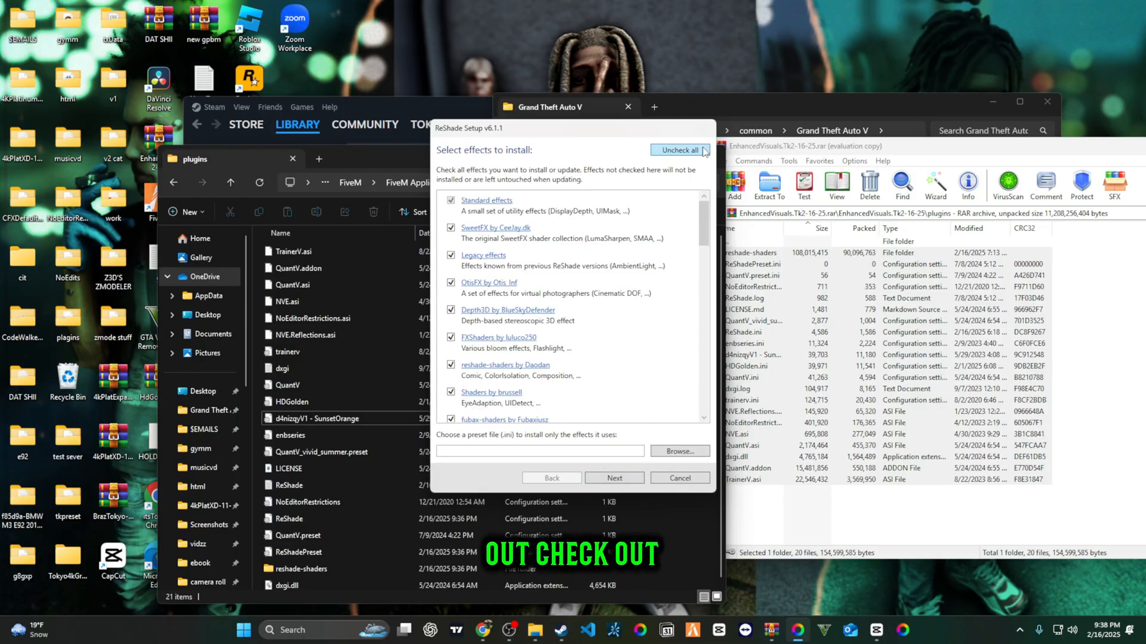
click(614, 477)
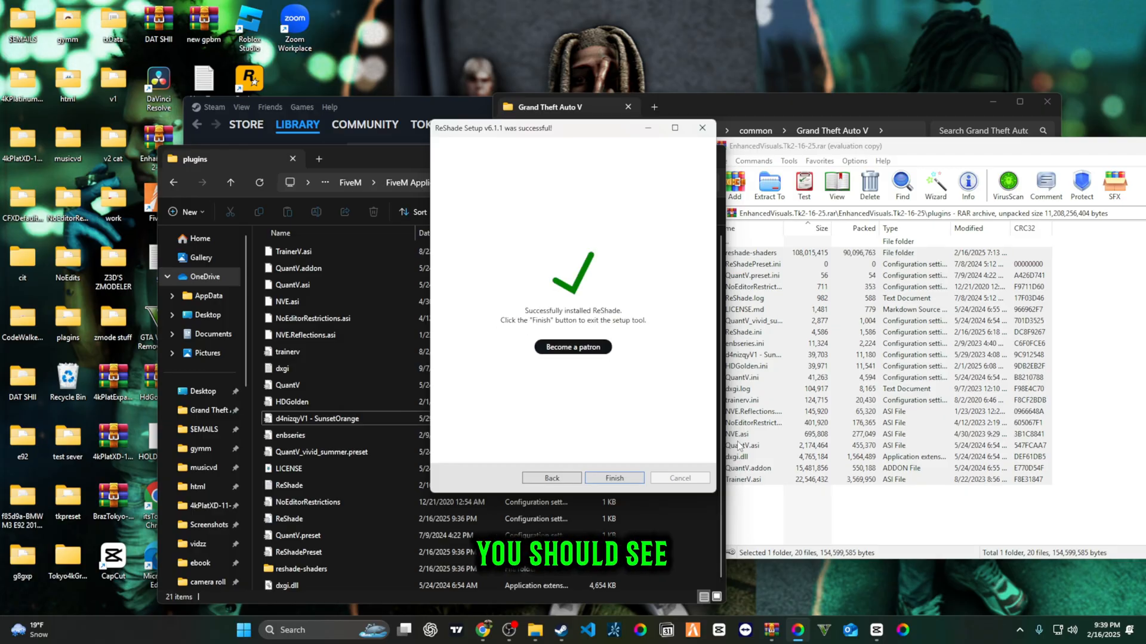
click(613, 478)
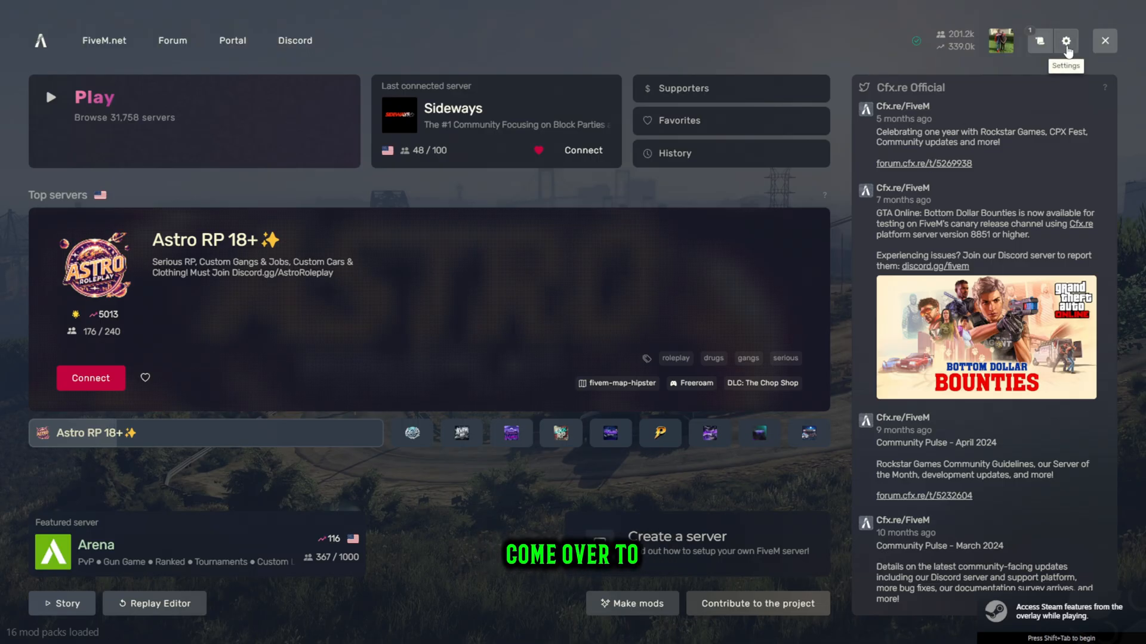
- Check the Game section of the FiveM launcher settings
click(1066, 41)
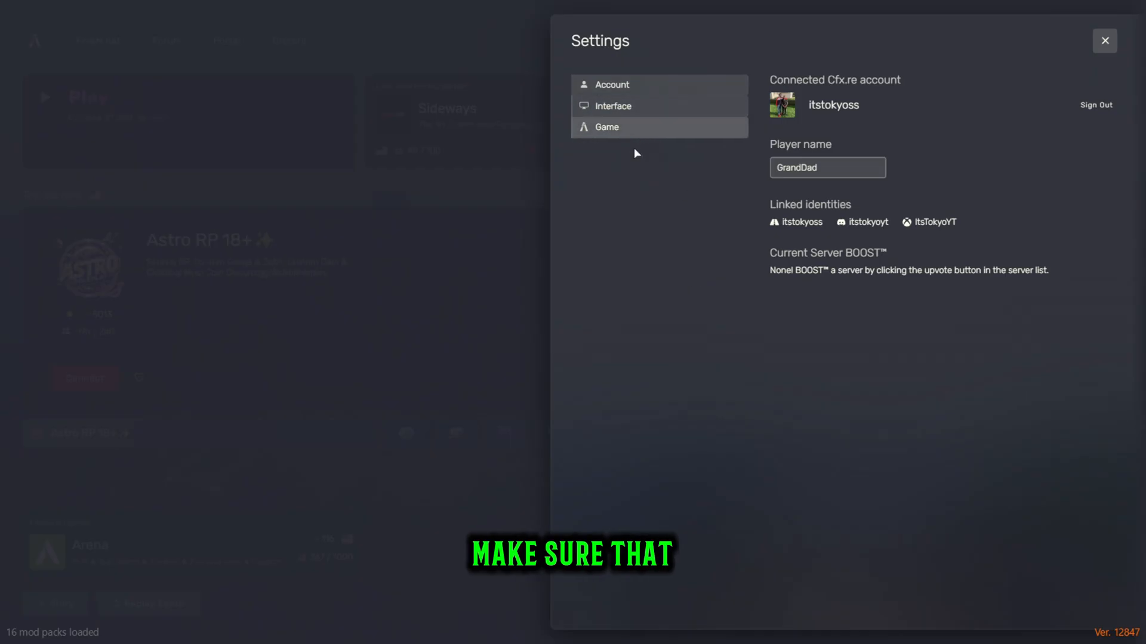
click(606, 127)
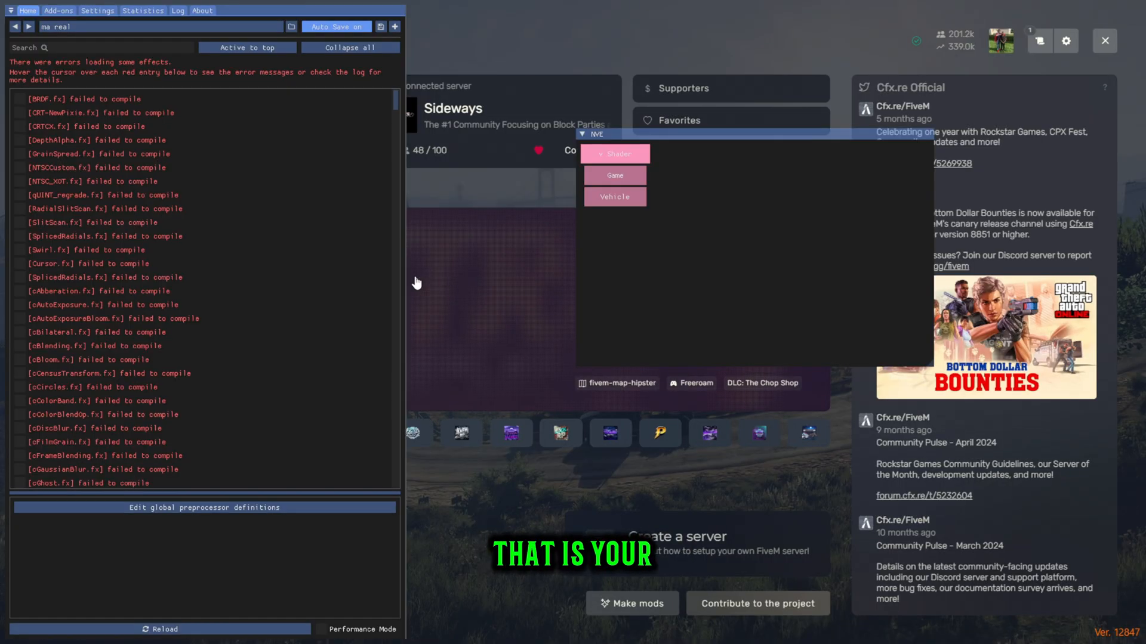
- Browse the ReShade preset list and load the EnhancedVisuals preset
click(291, 26)
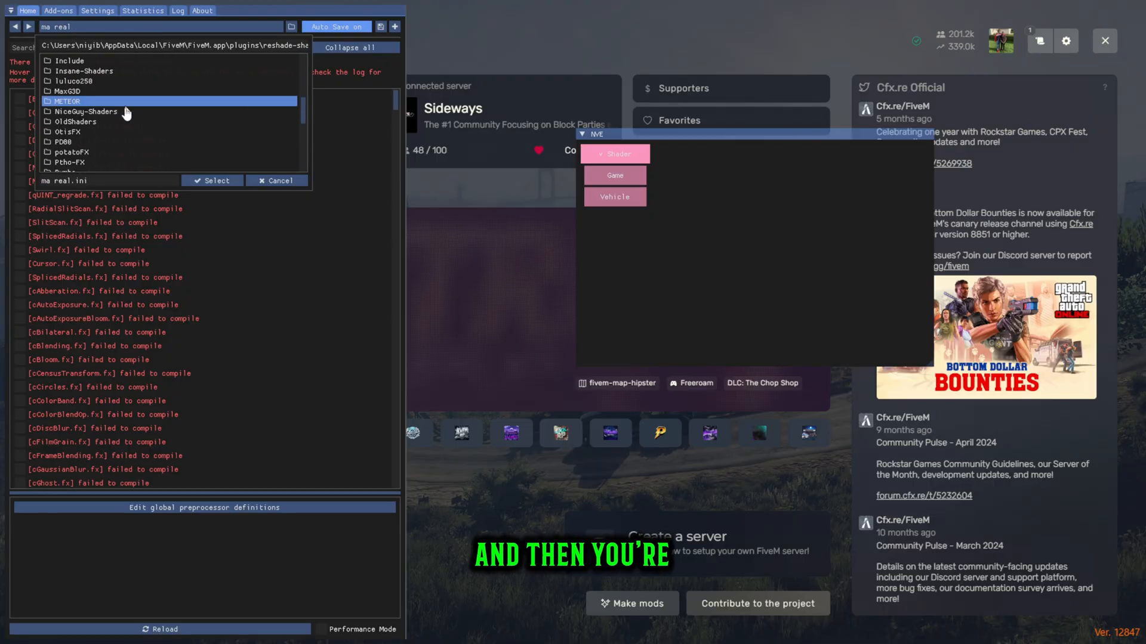
scroll(down, 3)
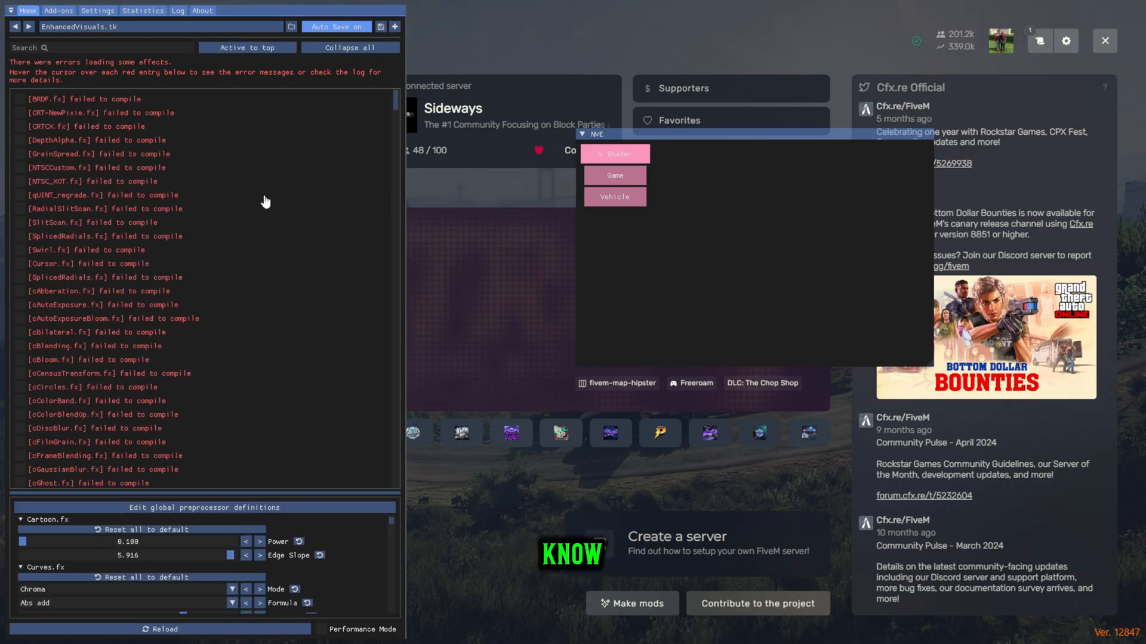
mouse_move(255, 472)
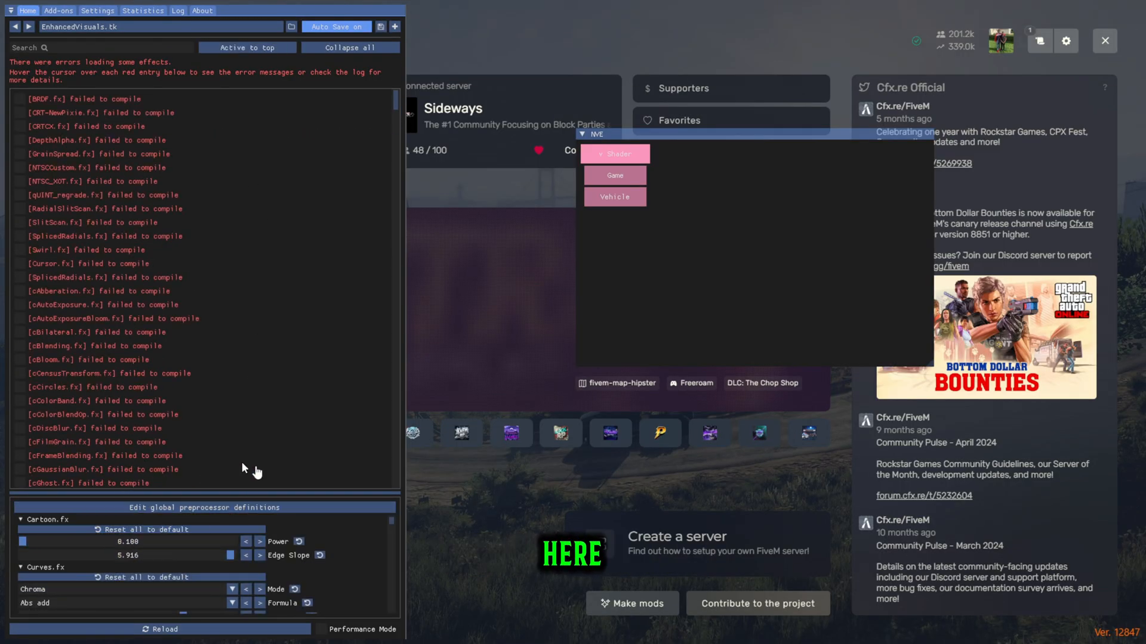
scroll(down, 3)
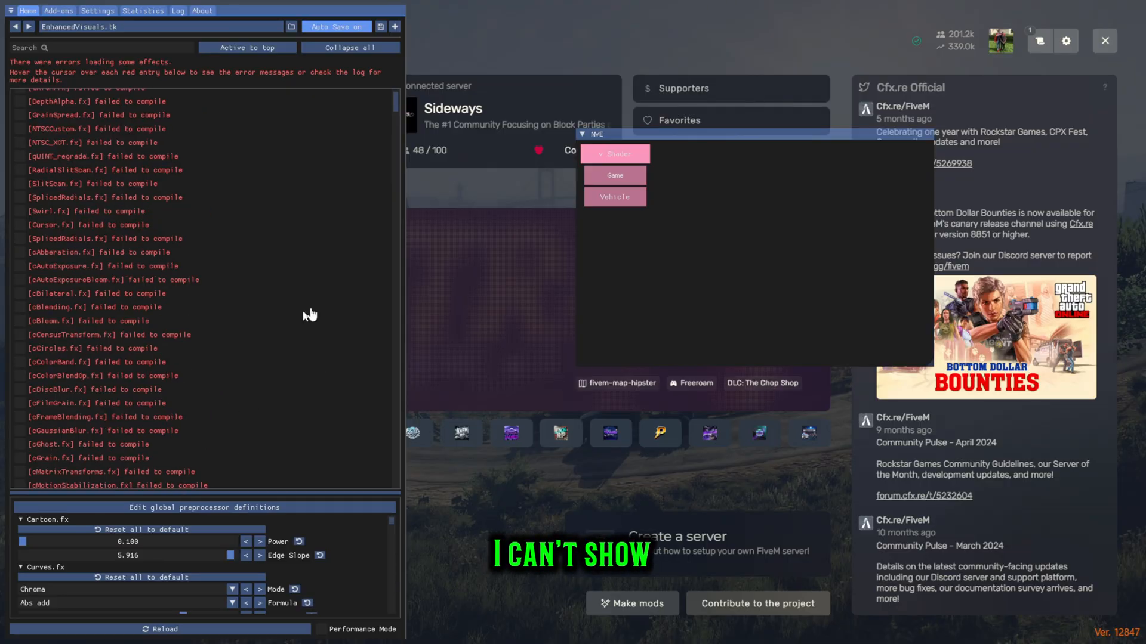
mouse_move(201, 361)
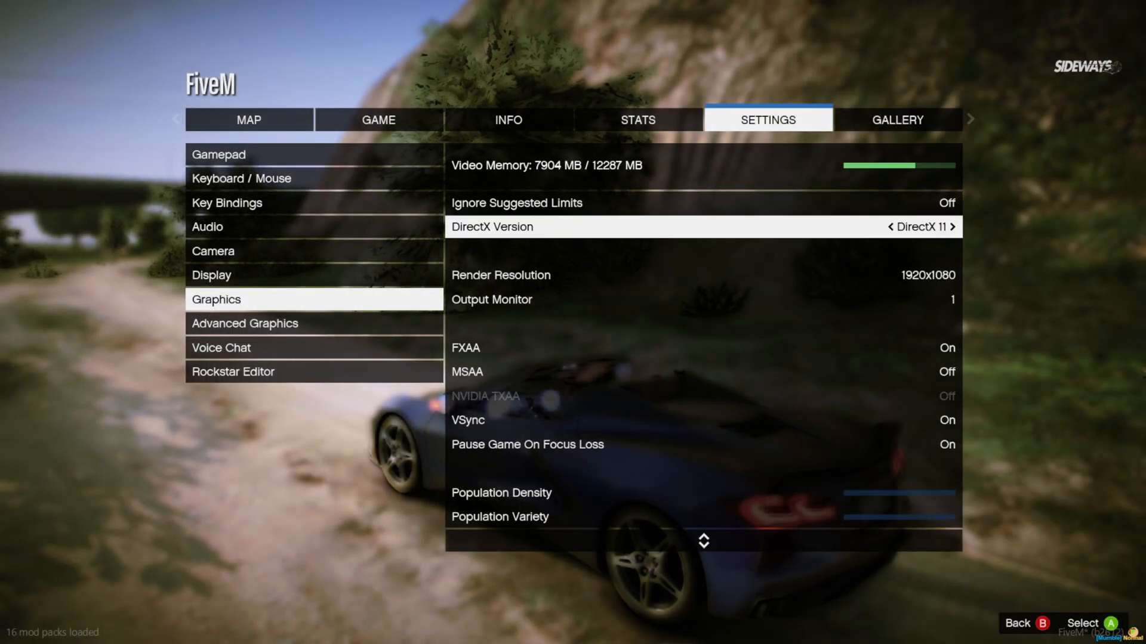
- Scroll through the Very High graphics options, then switch to the Advanced Graphics page
scroll(down, 3)
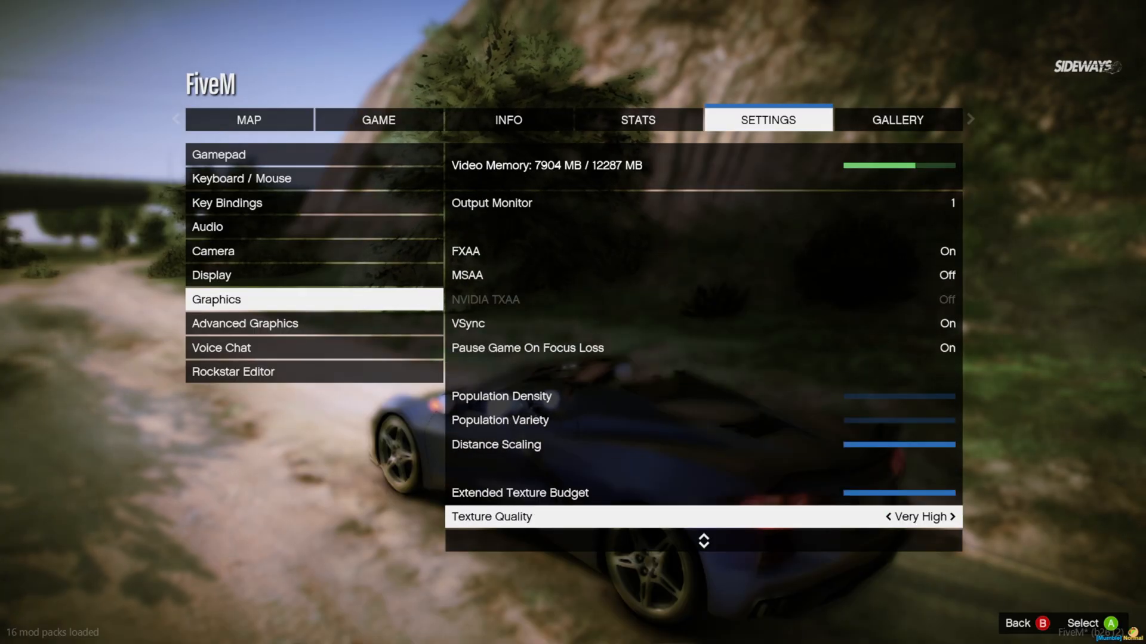
scroll(down, 3)
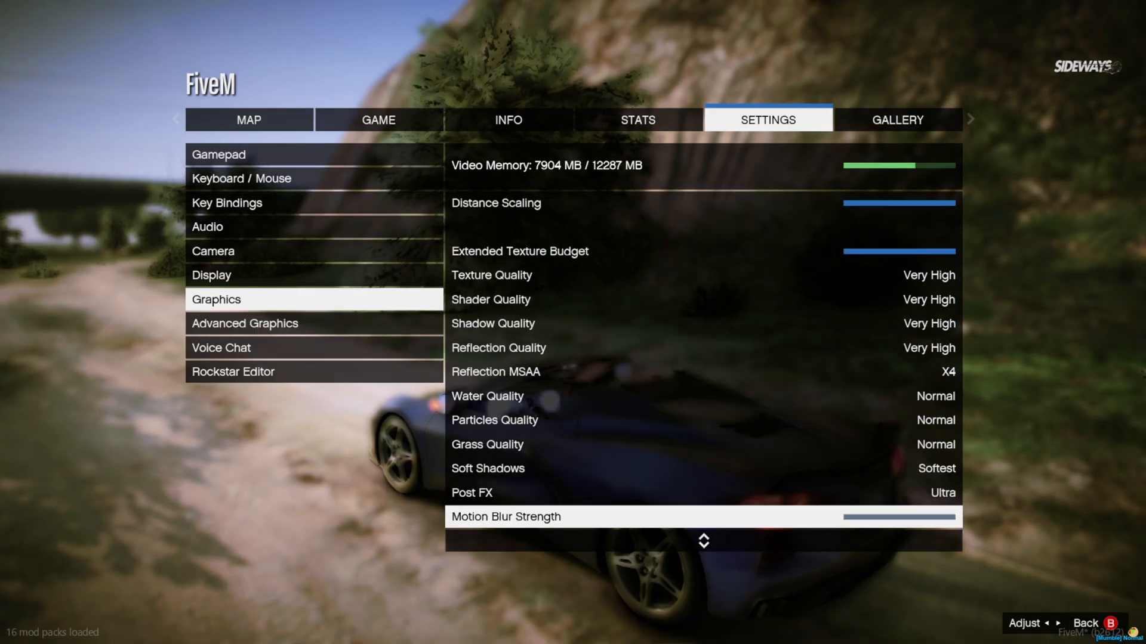
scroll(down, 3)
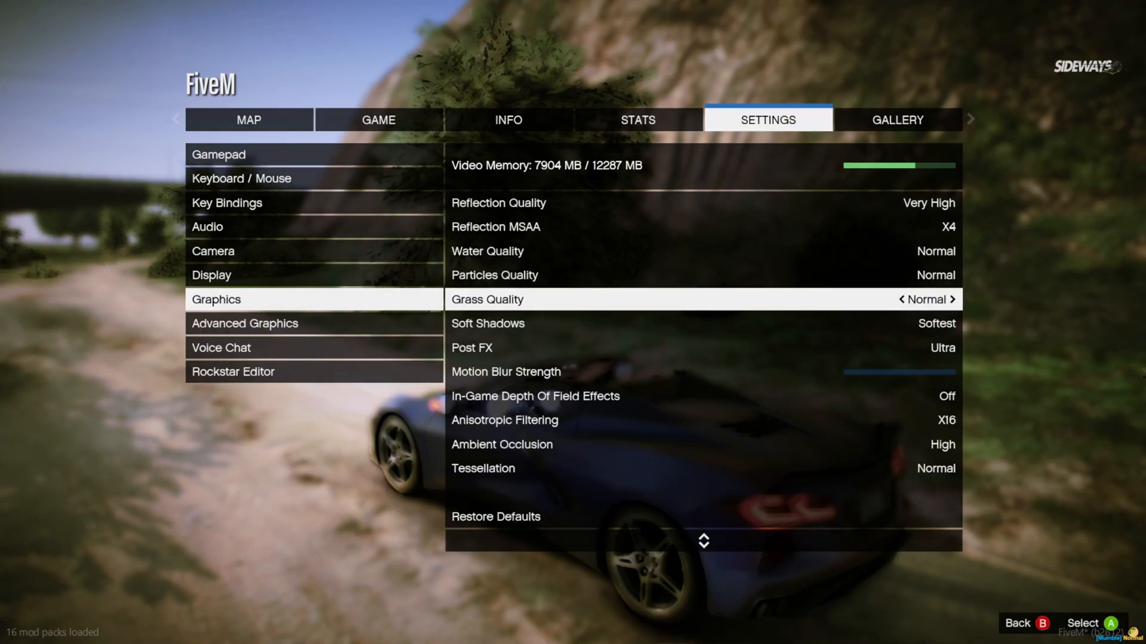
click(244, 324)
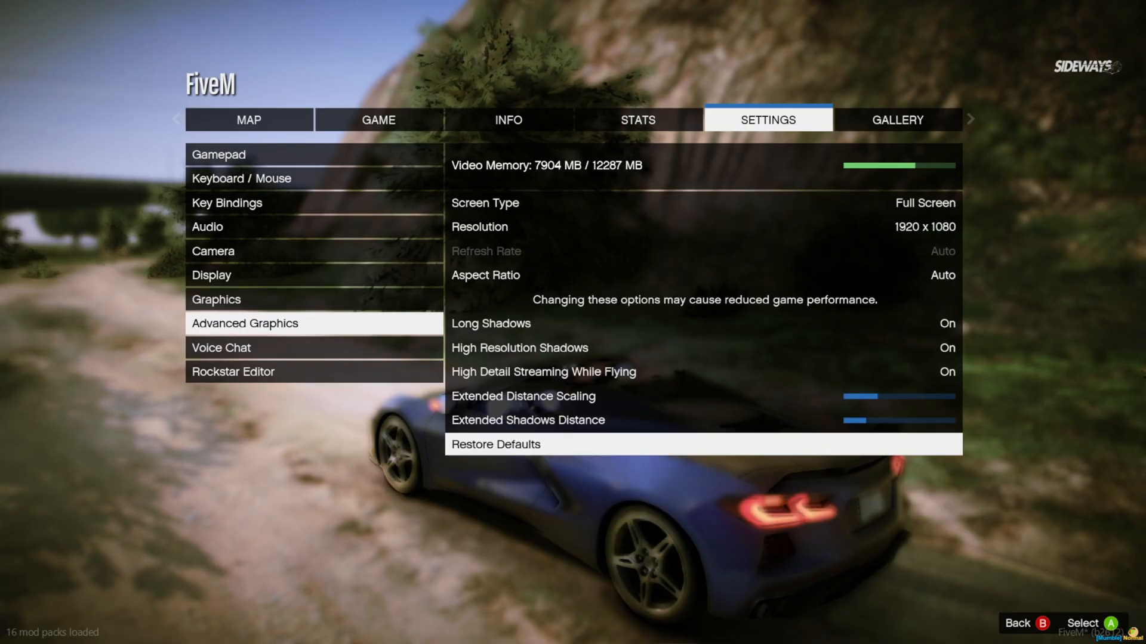